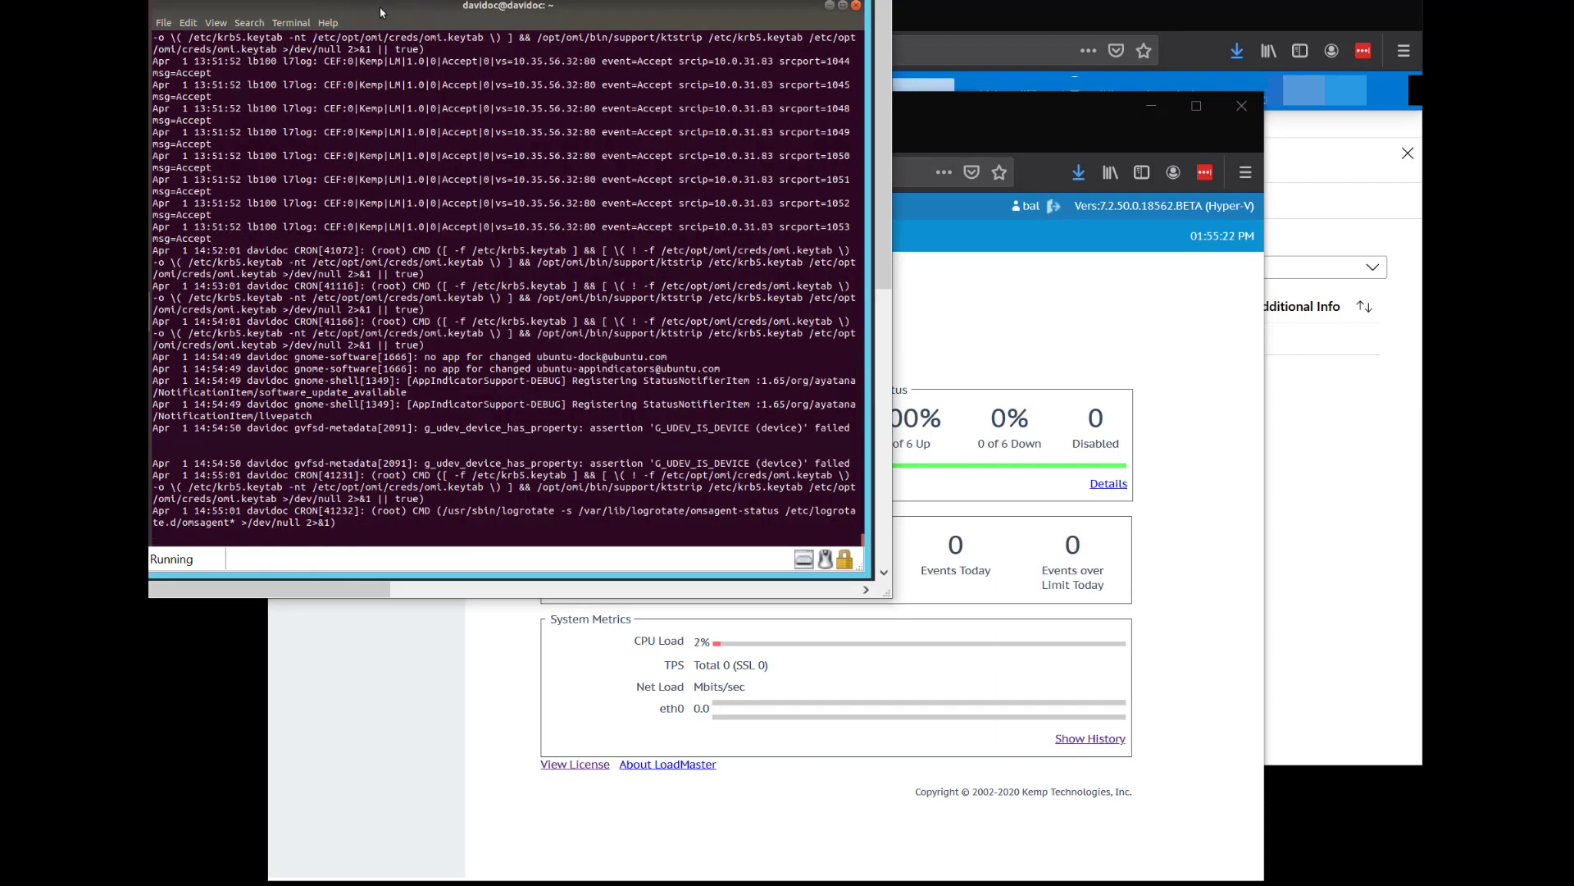
# Stop tailing the syslog output once the Kemp CEF Accept events are seen arriving
pyautogui.press('ctrl+c')
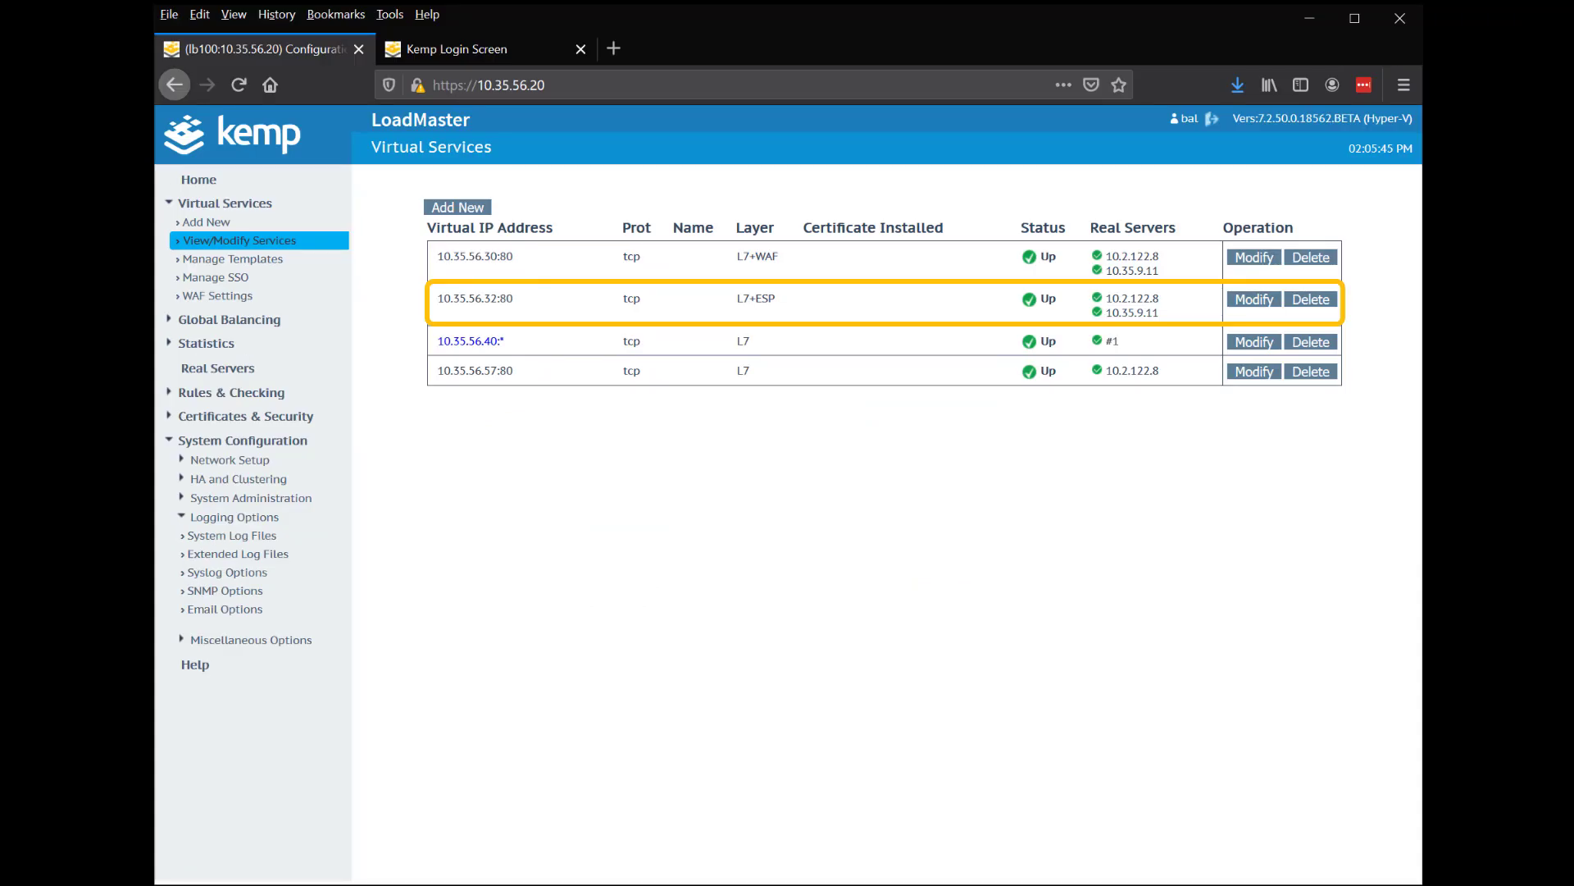
# Review ESP Options of virtual service 10.35.56.32:80, then go to the Azure Sentinel workspaces list
pyautogui.click(1253, 298)
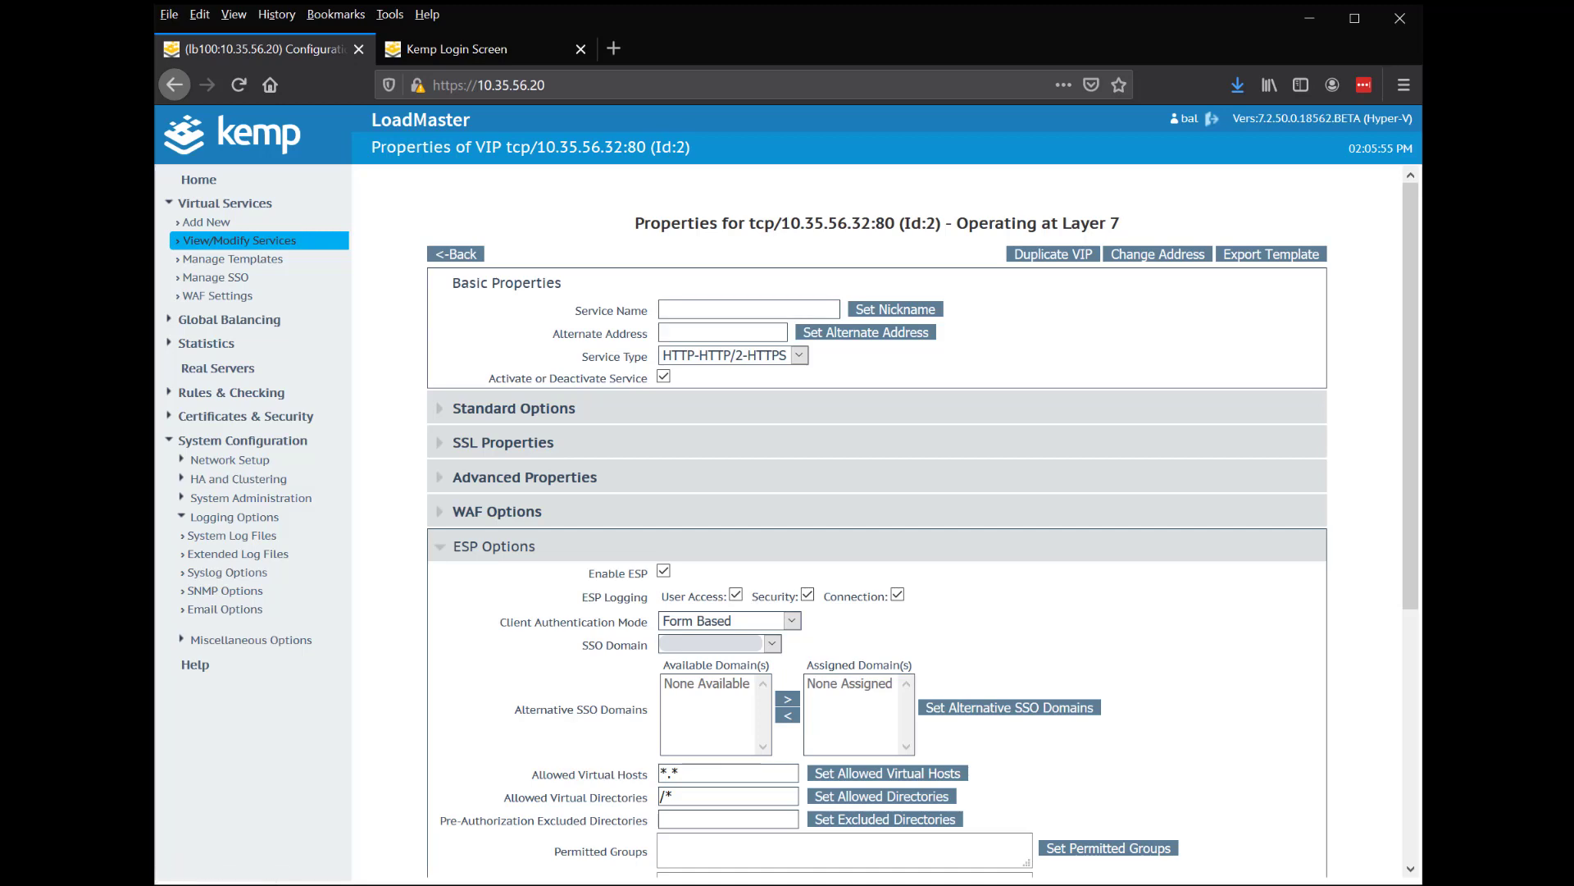
pyautogui.scroll(-3)
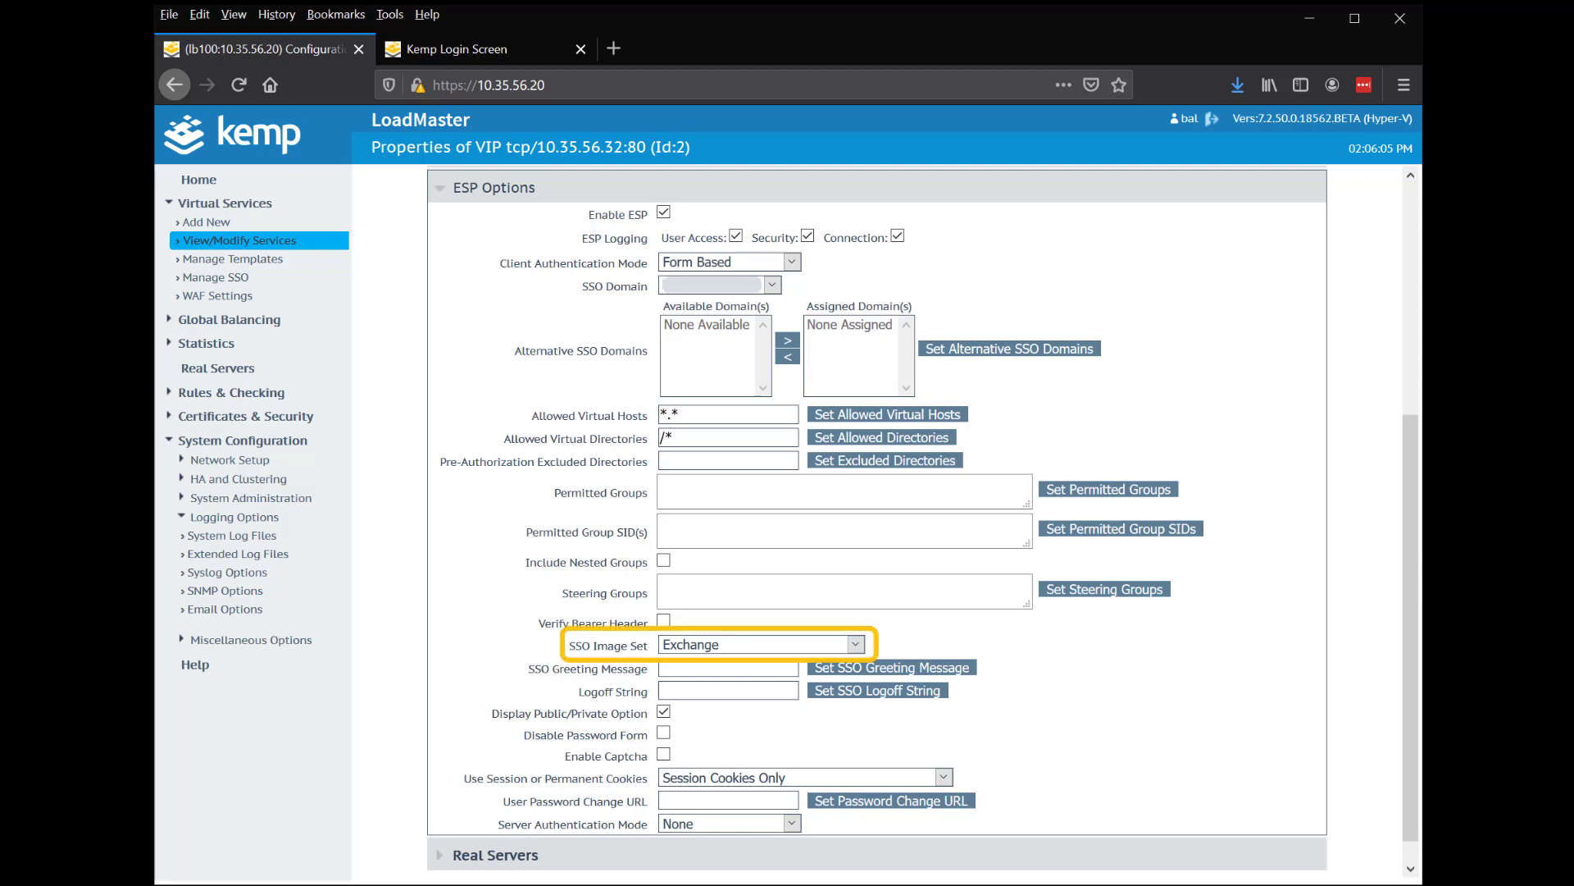
pyautogui.click(457, 47)
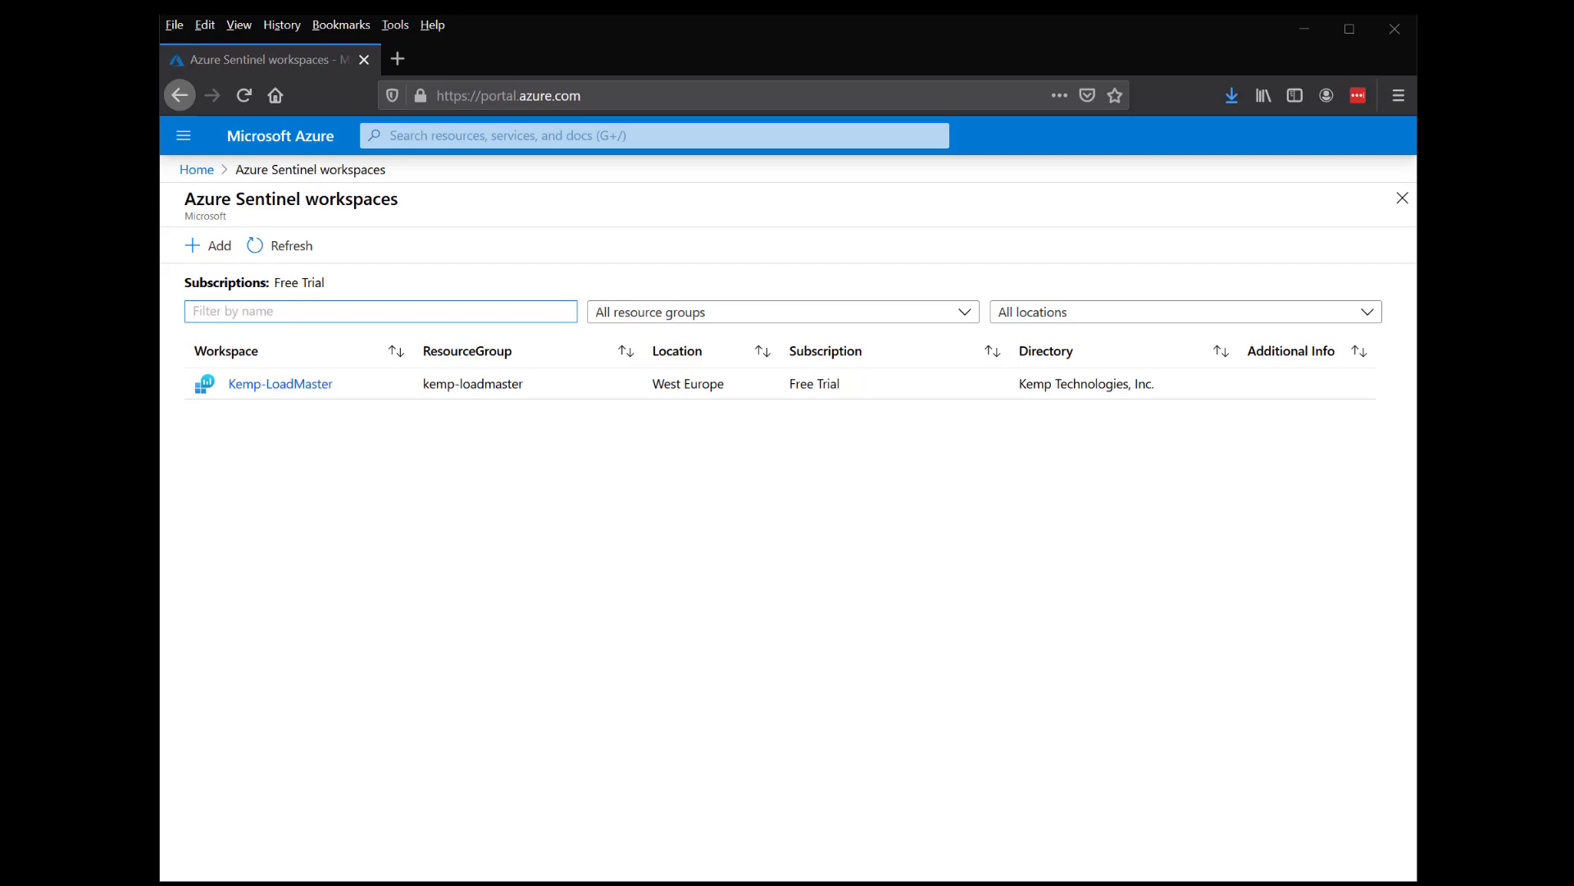
# Find the Syslog data connector in the Kemp-LoadMaster workspace and show its setup instructions
pyautogui.click(279, 384)
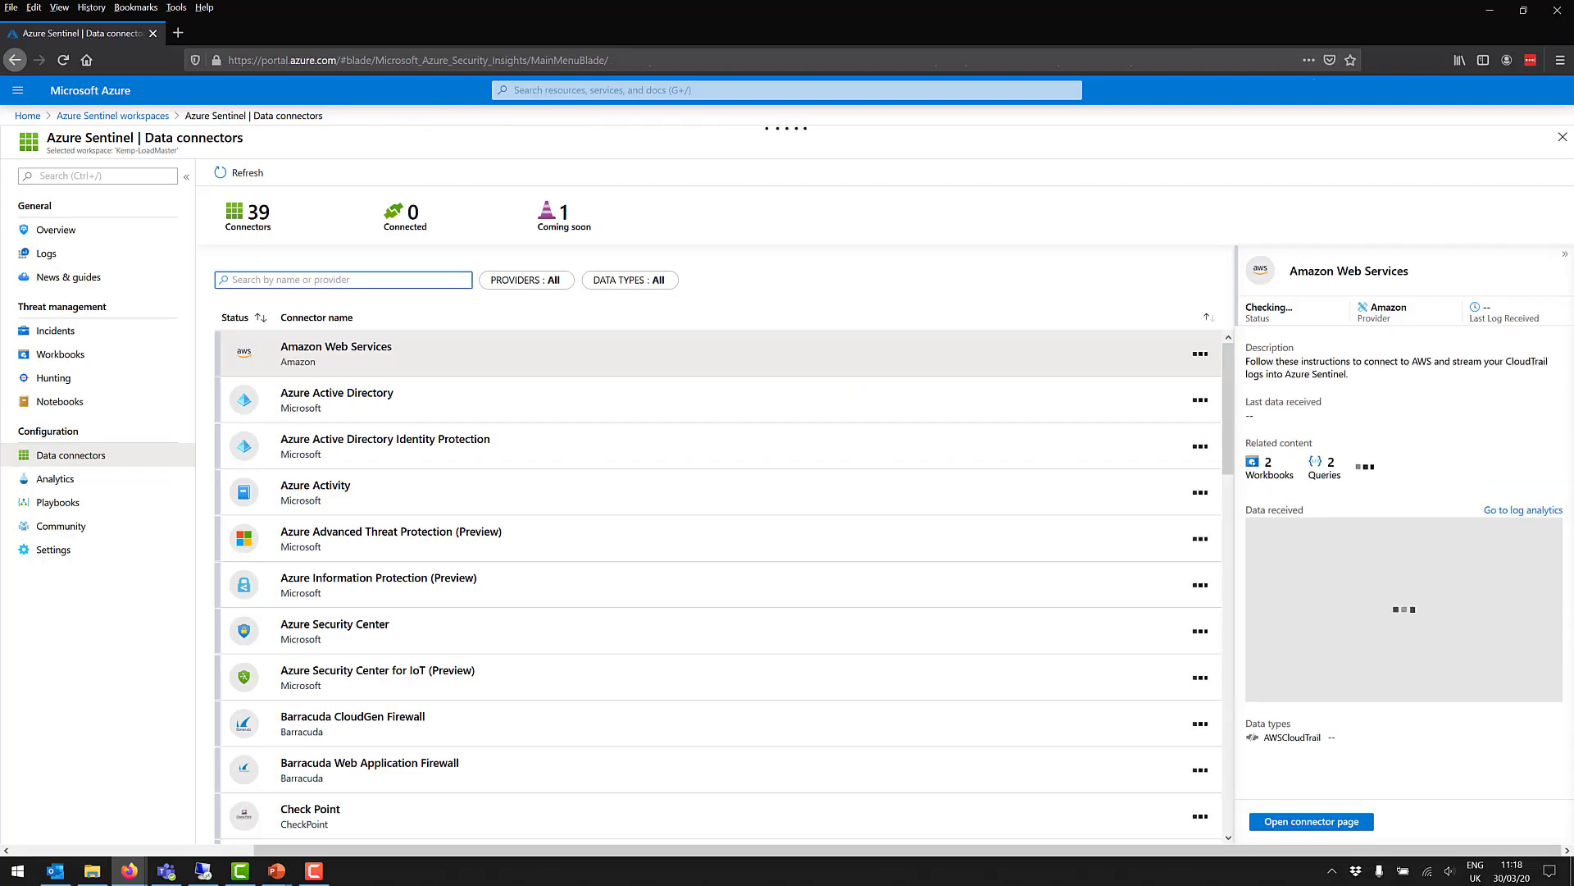
pyautogui.write('syslog')
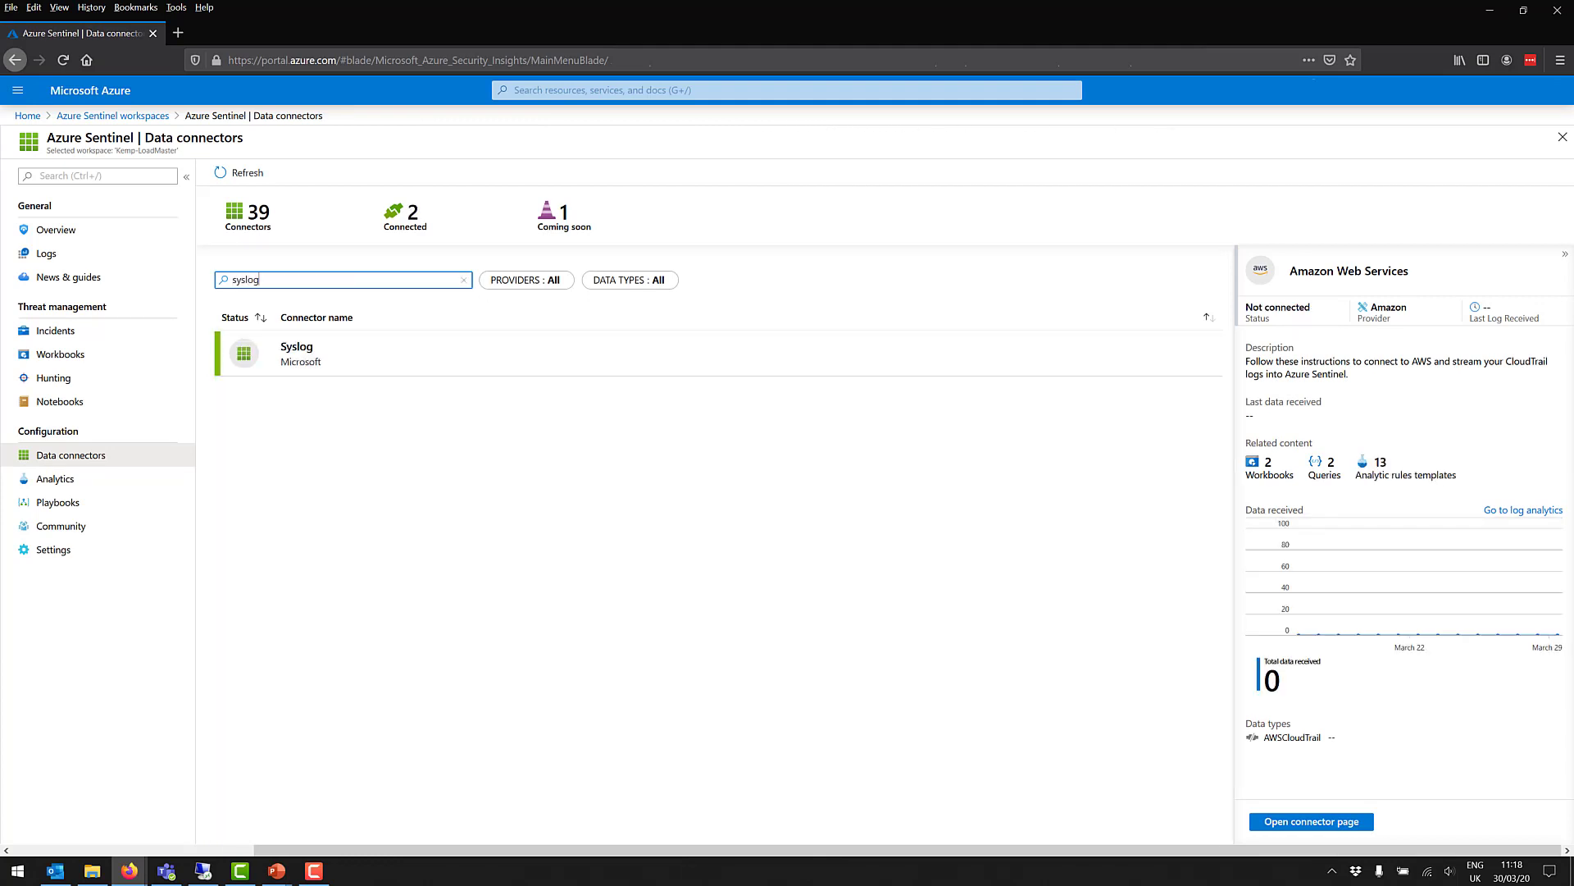
pyautogui.click(295, 353)
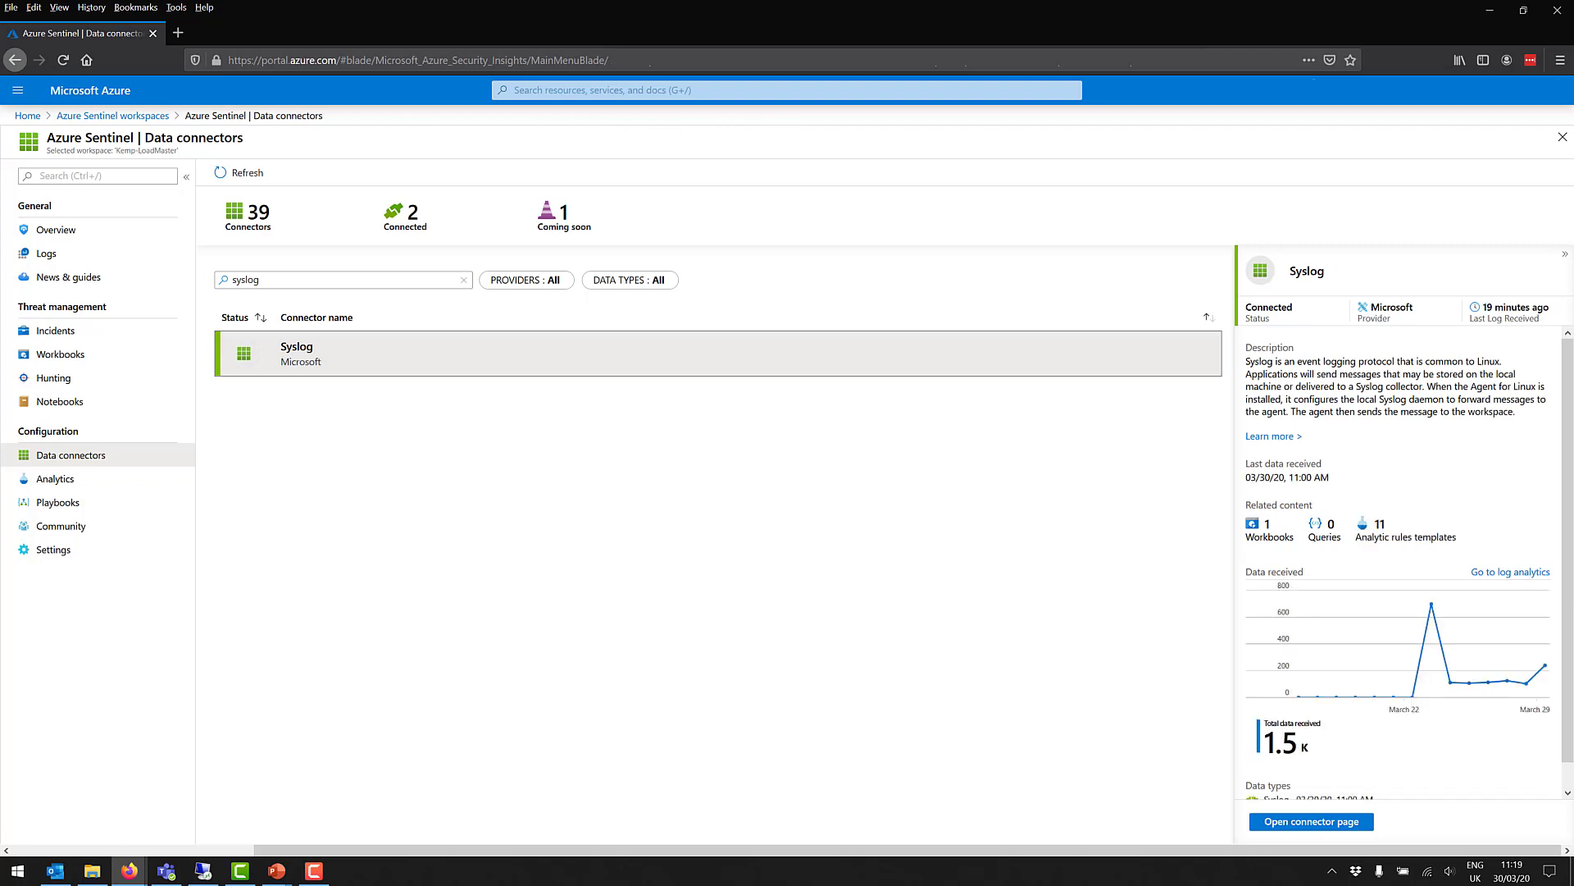
pyautogui.click(1310, 822)
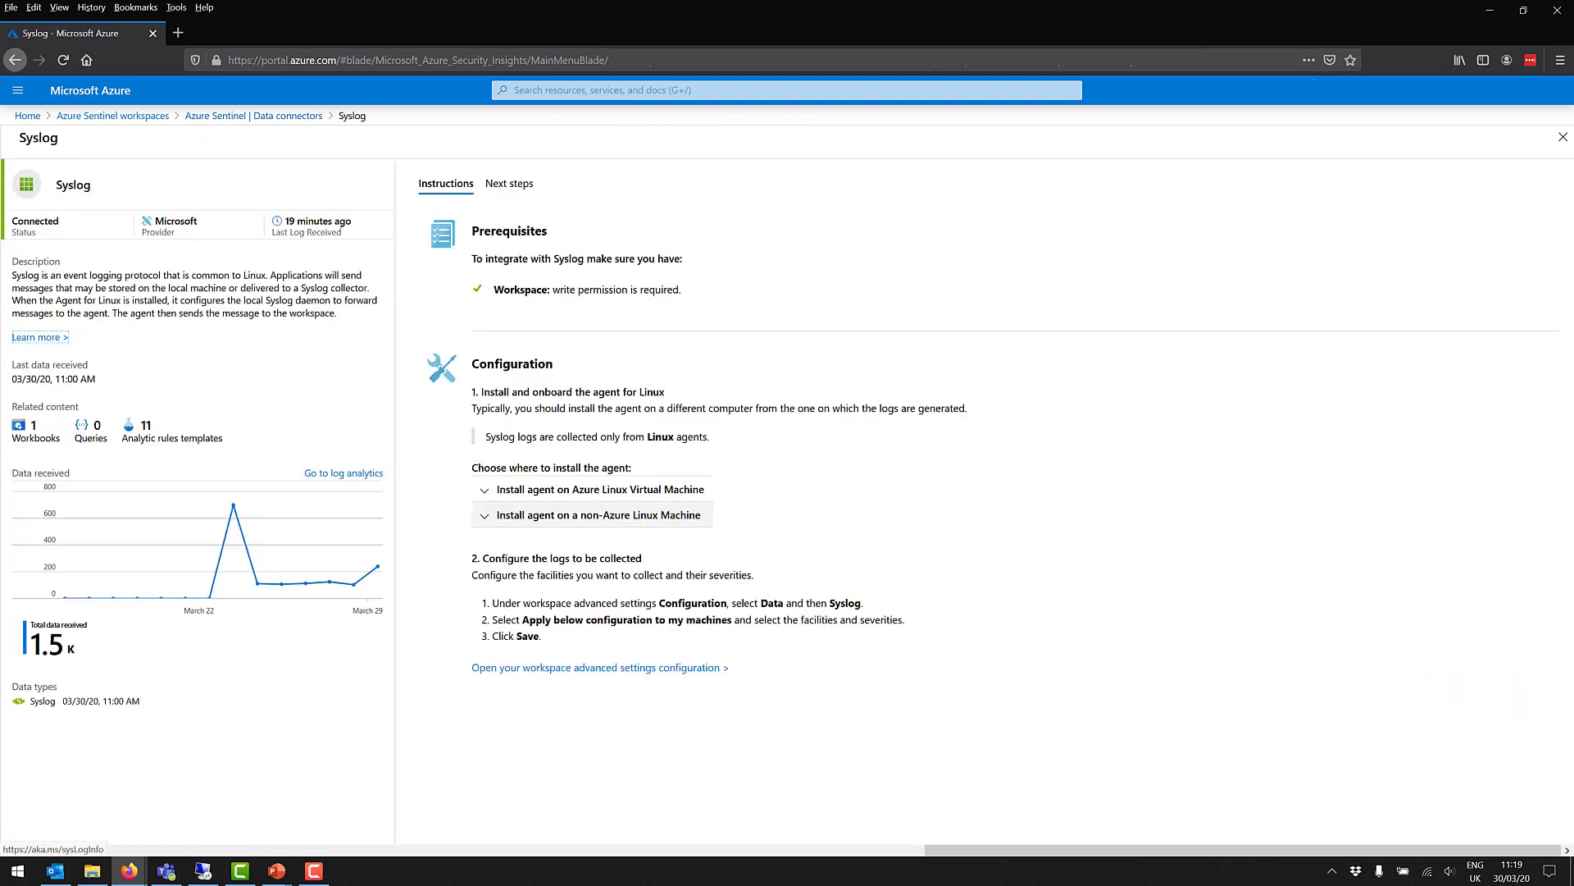
# Expand the non-Azure Linux machine steps and bring up the agent download command
pyautogui.click(592, 513)
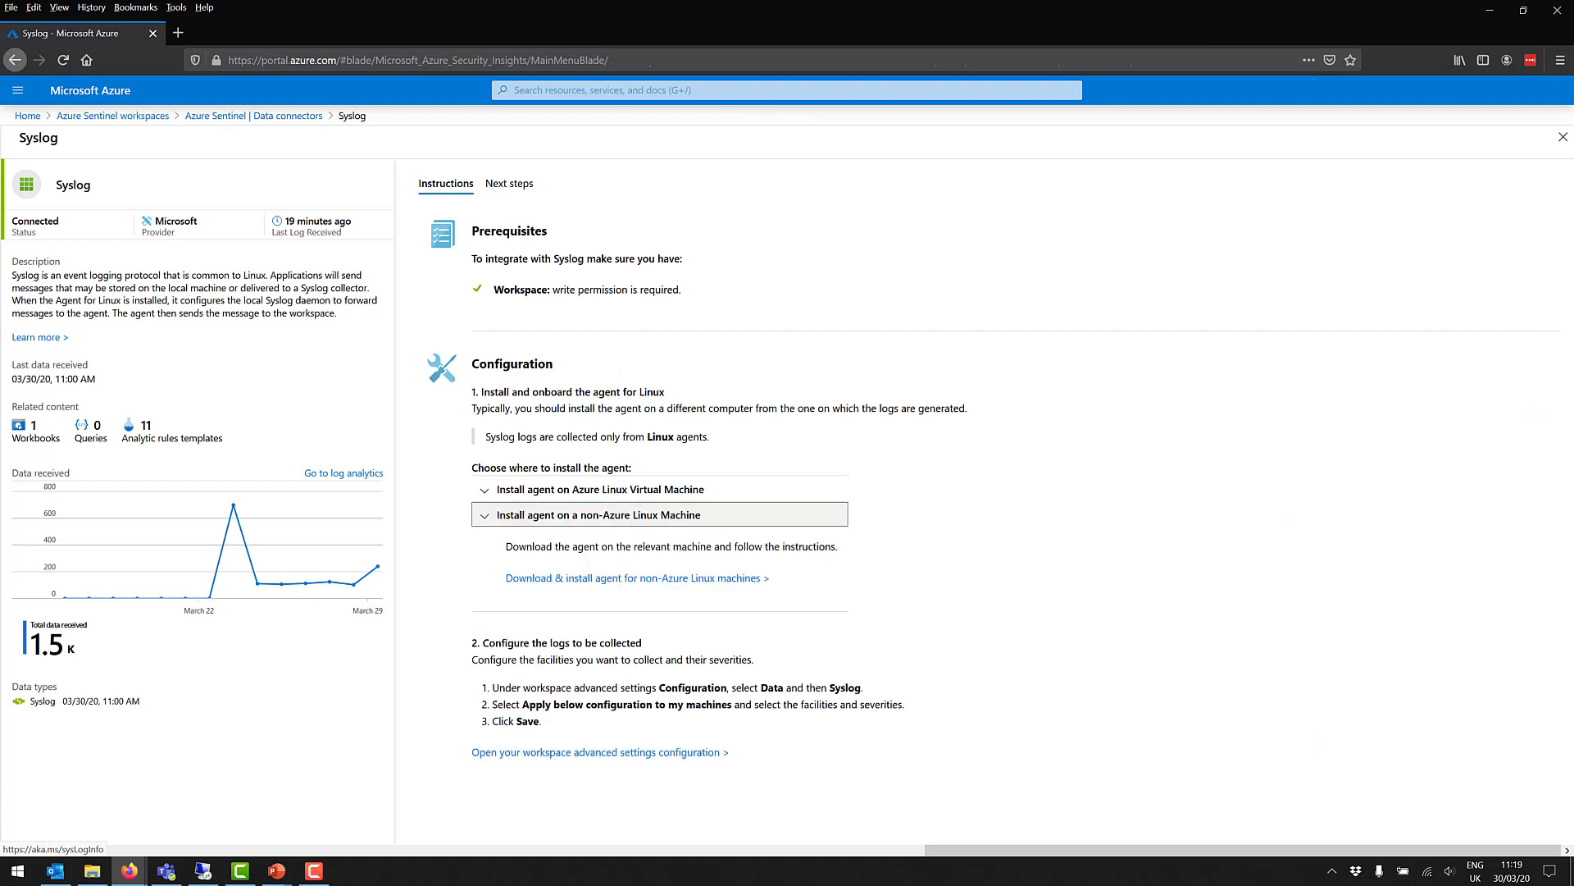
pyautogui.click(482, 513)
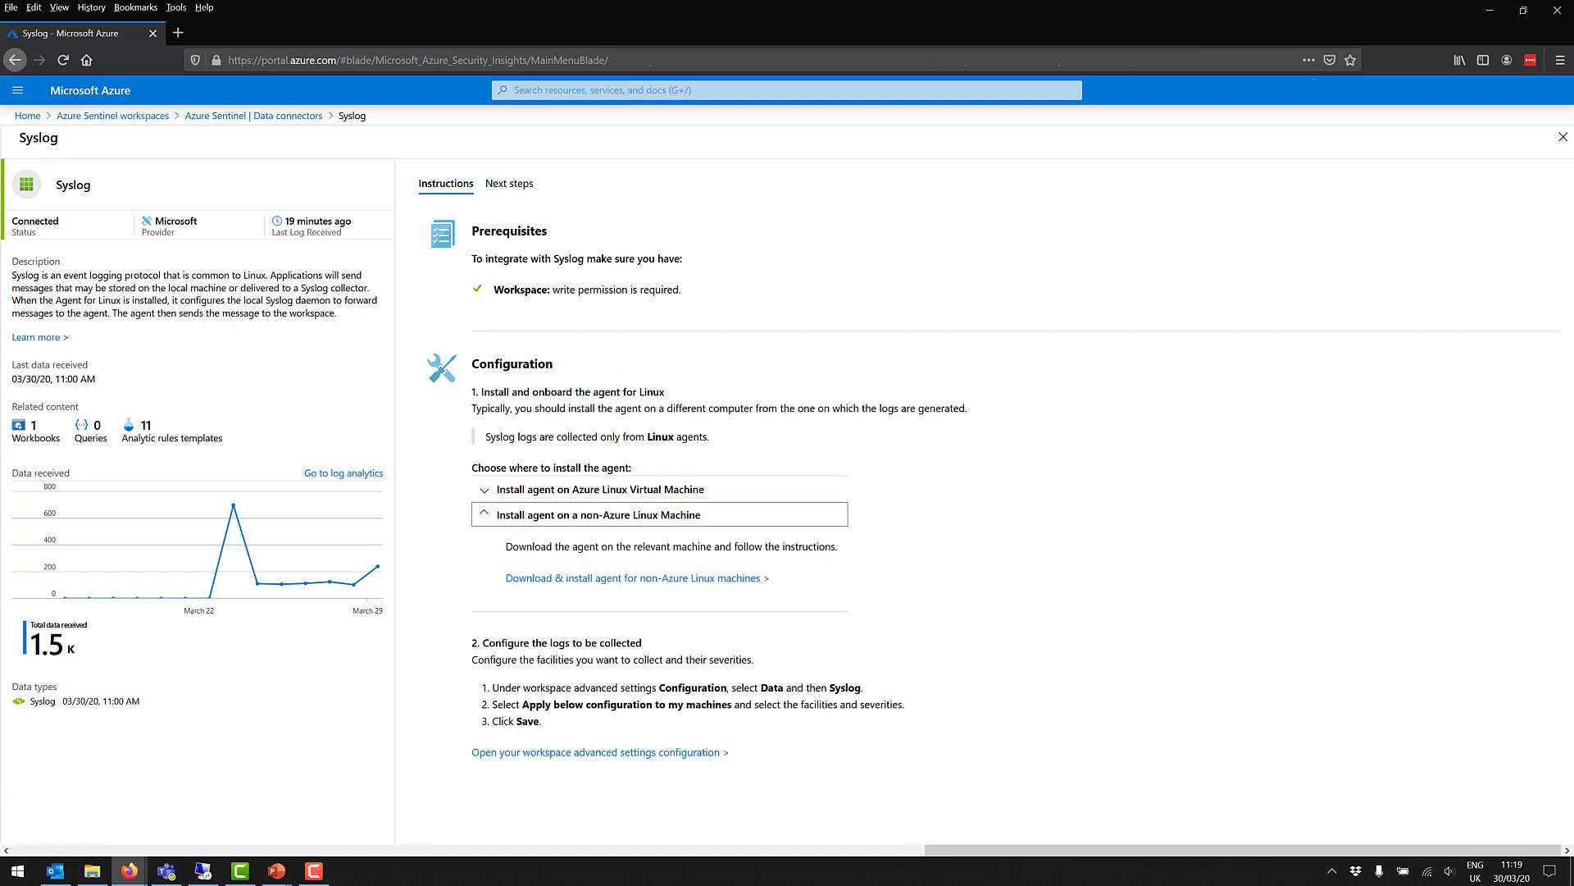
pyautogui.moveTo(634, 577)
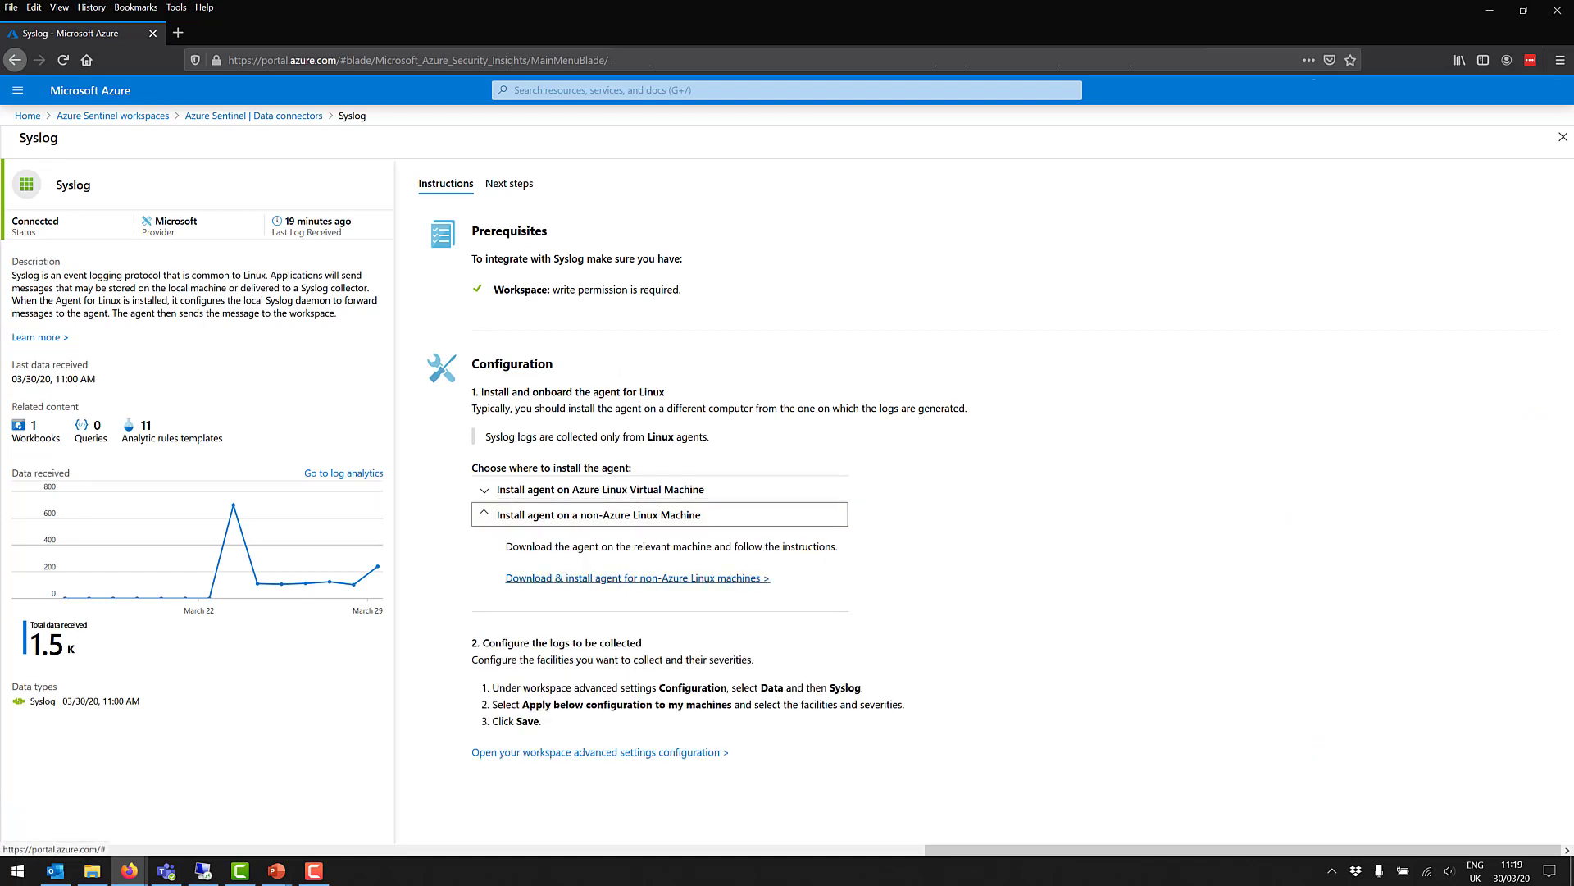
pyautogui.click(636, 577)
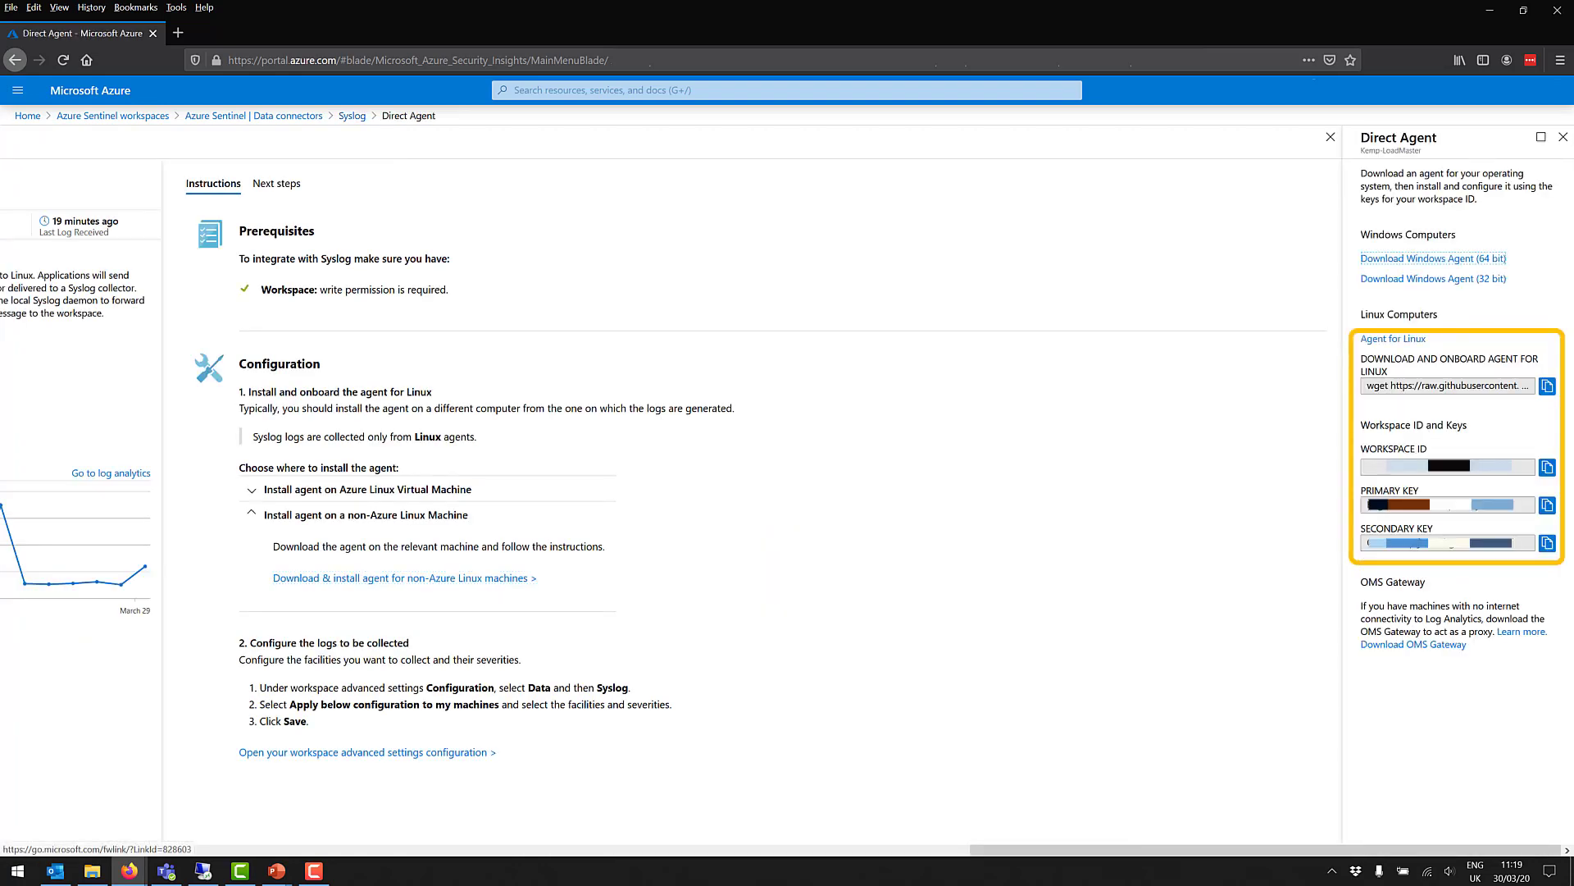
# Show the workspace advanced settings with the data collection keys for the Linux agent
pyautogui.click(366, 751)
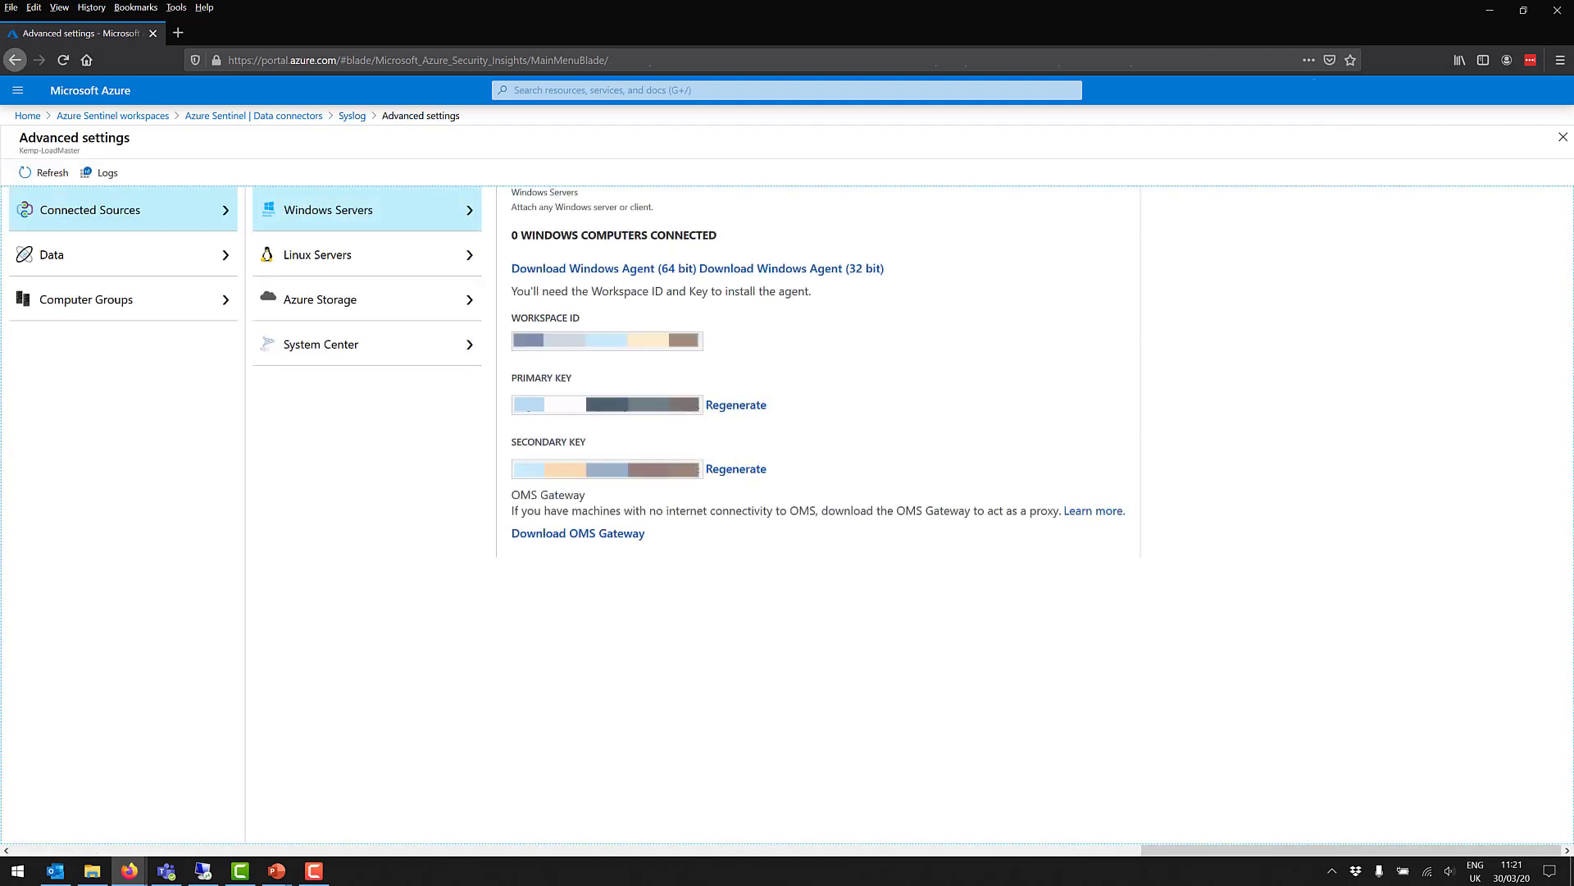
pyautogui.click(52, 254)
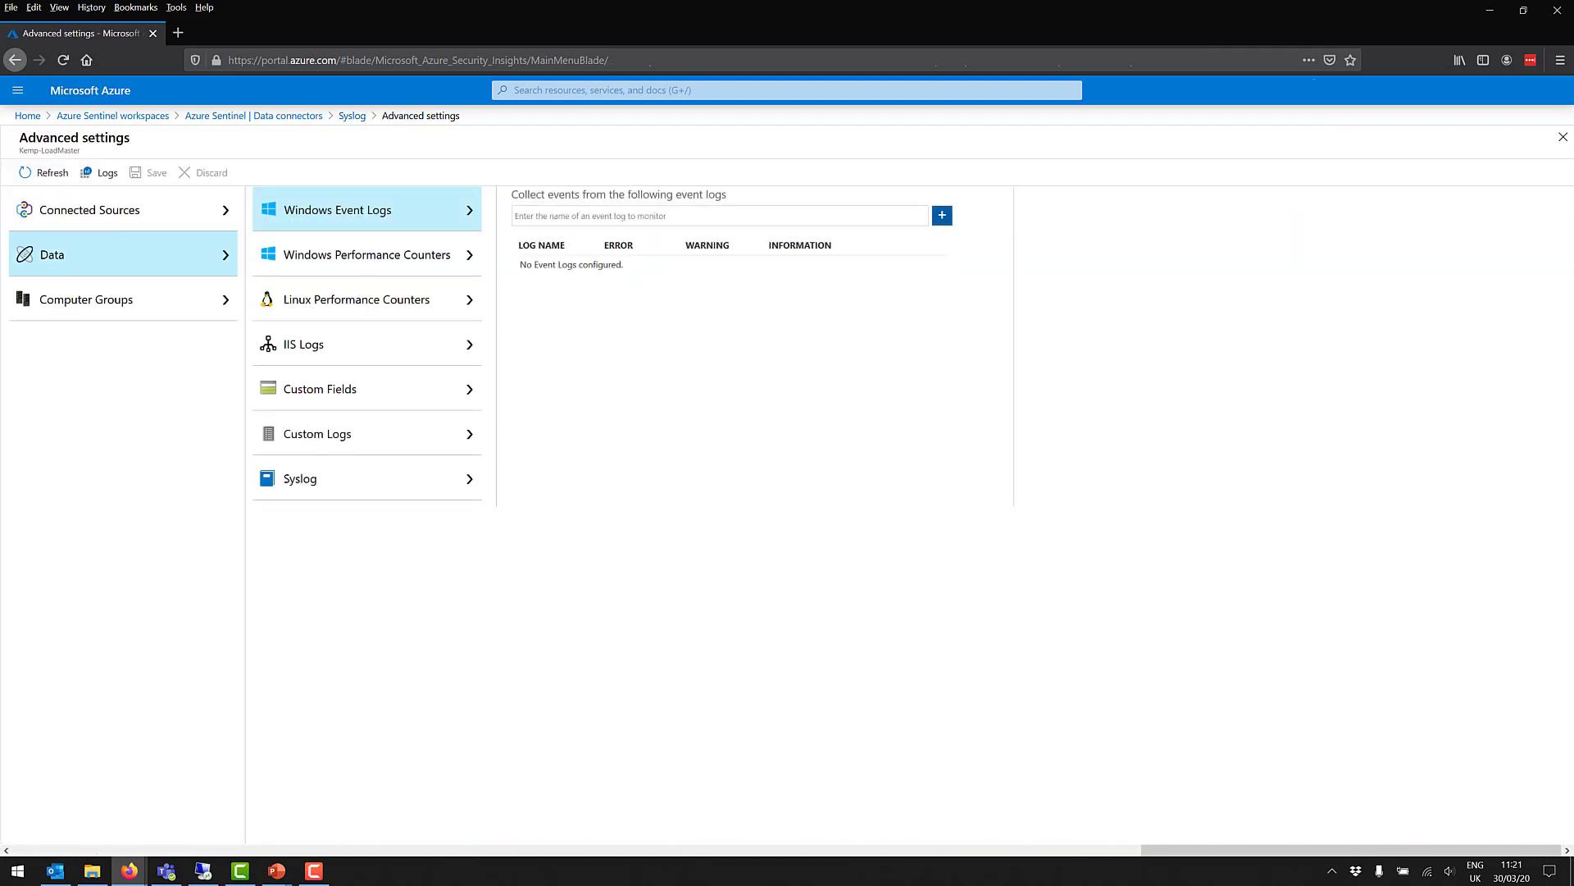
pyautogui.click(300, 477)
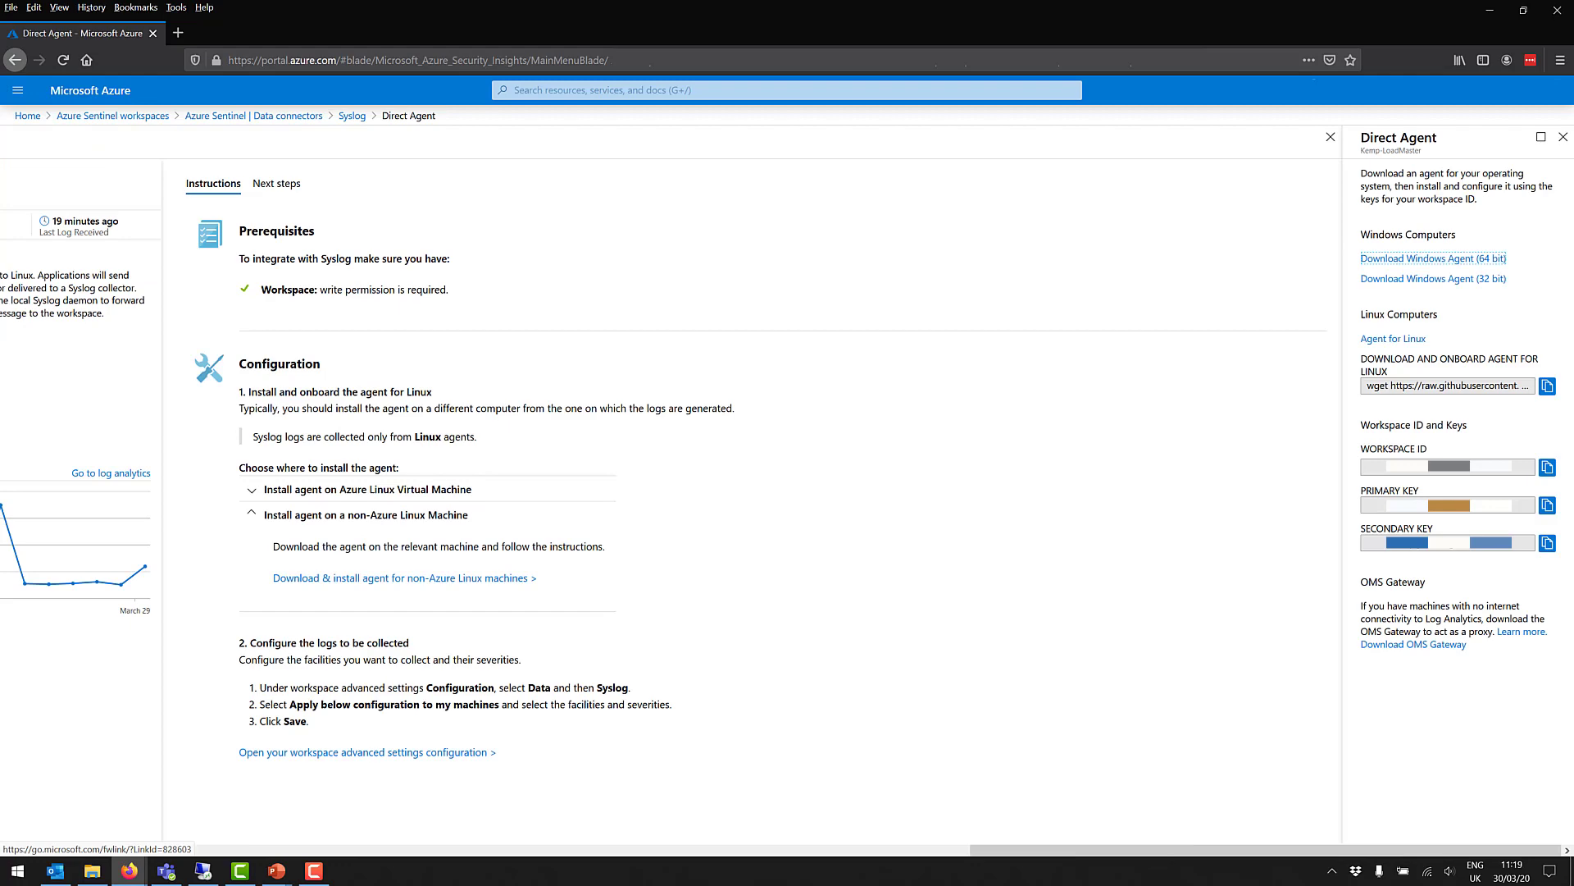
pyautogui.click(1330, 136)
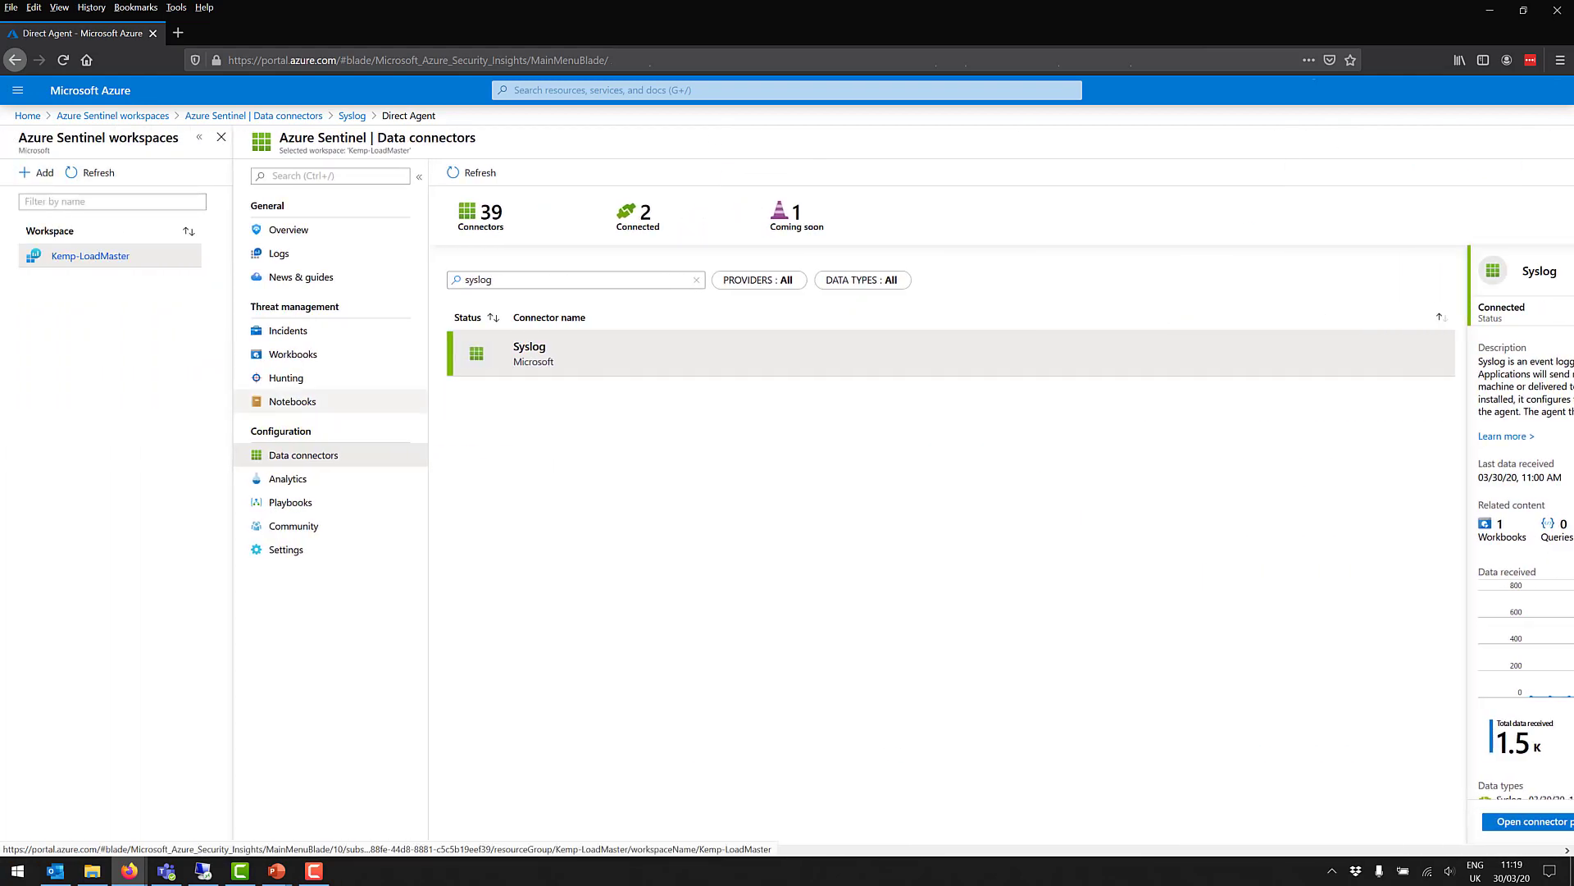
pyautogui.click(576, 279)
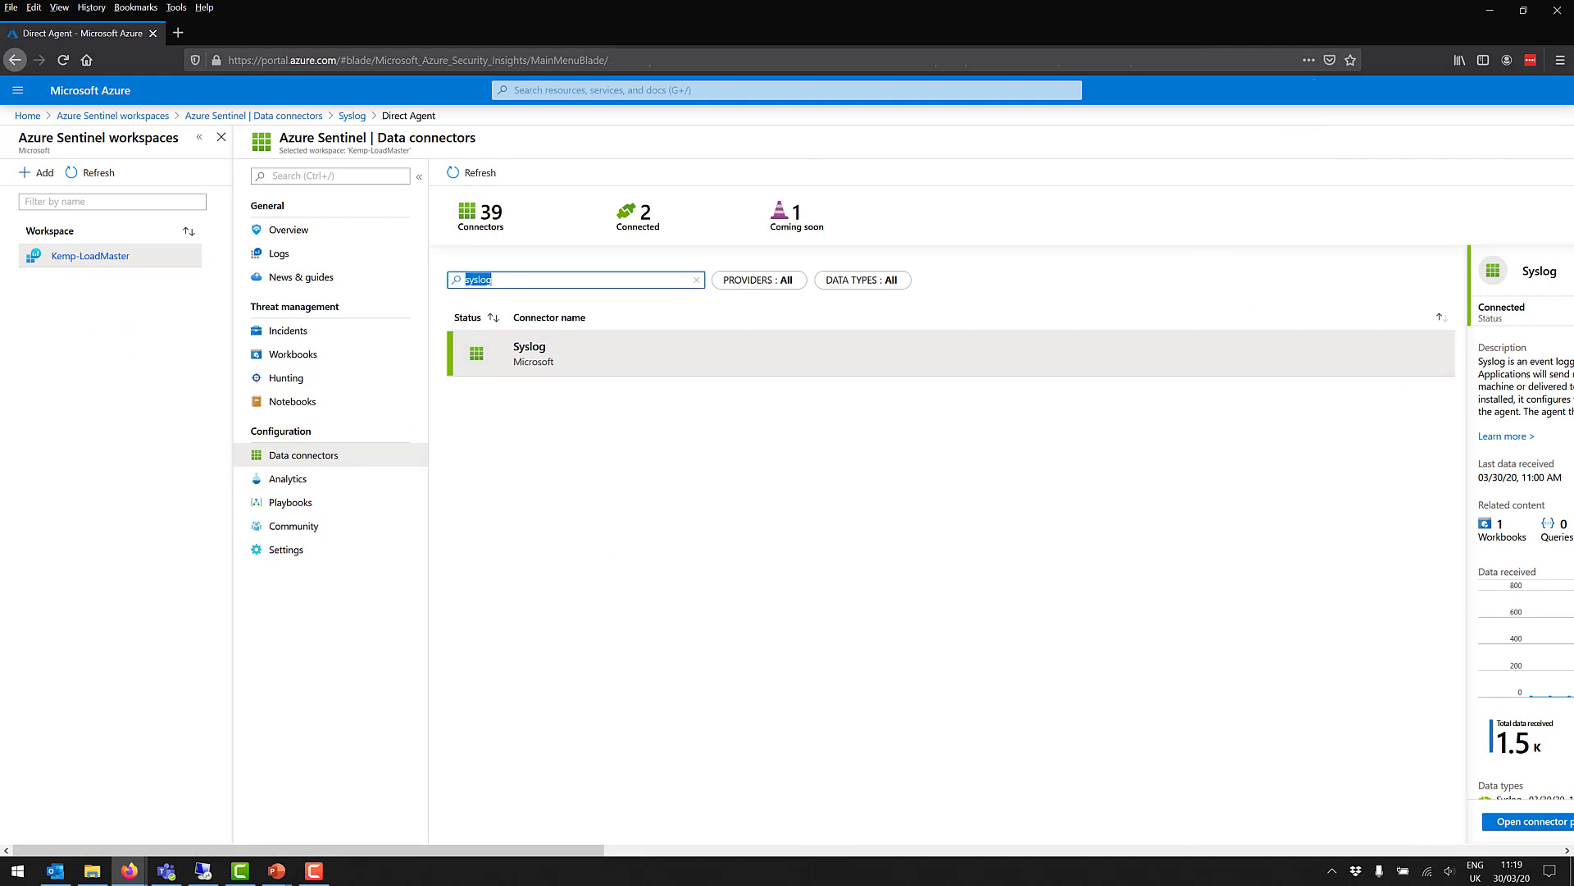
pyautogui.write('cef')
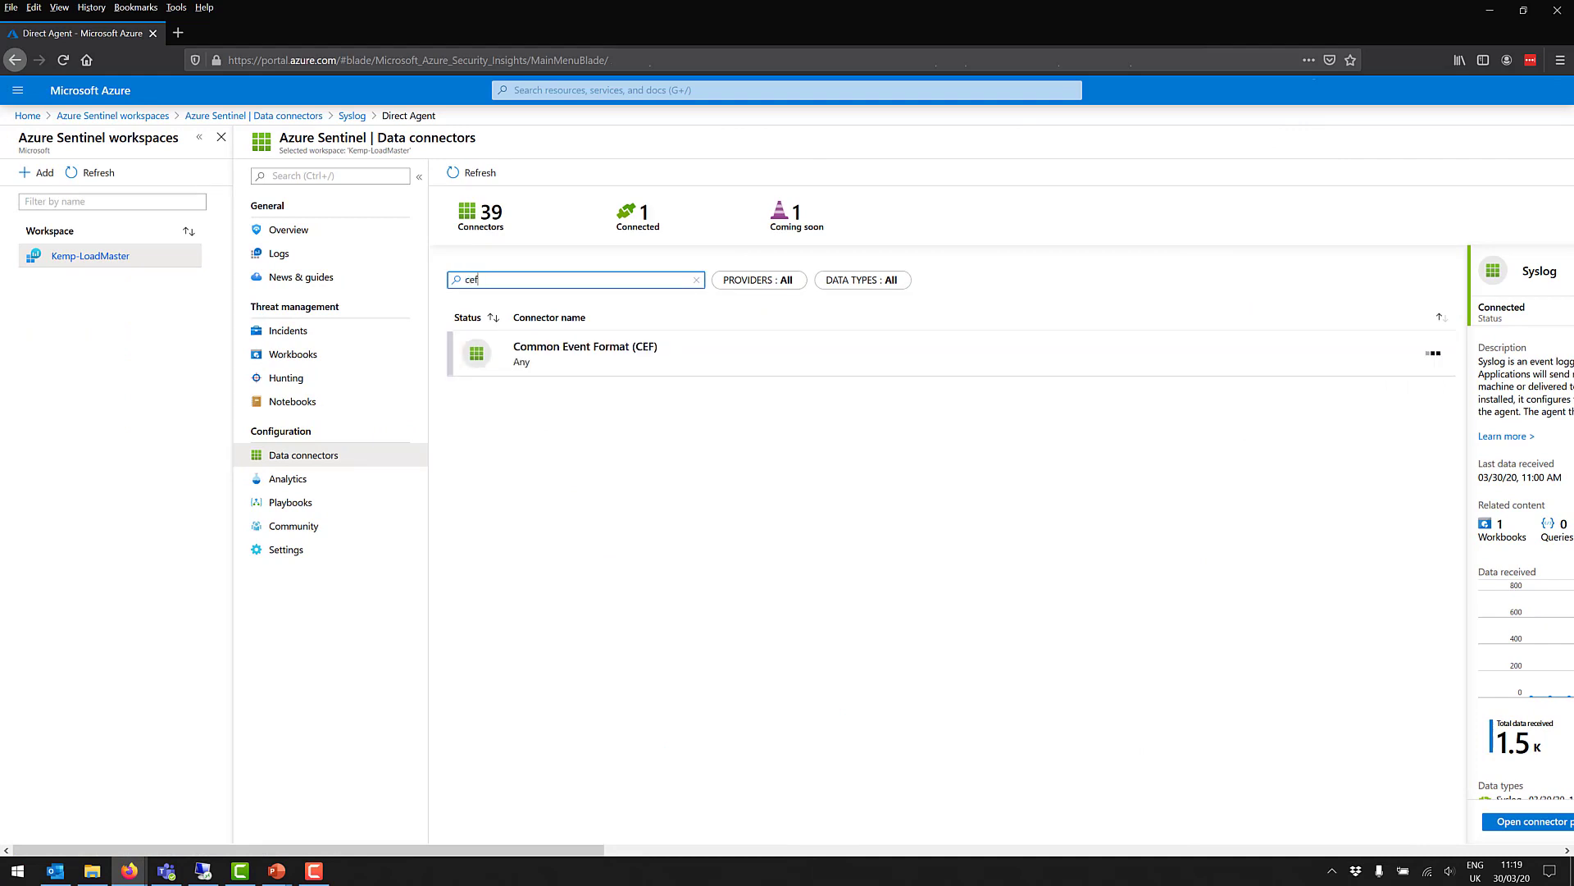
pyautogui.click(585, 354)
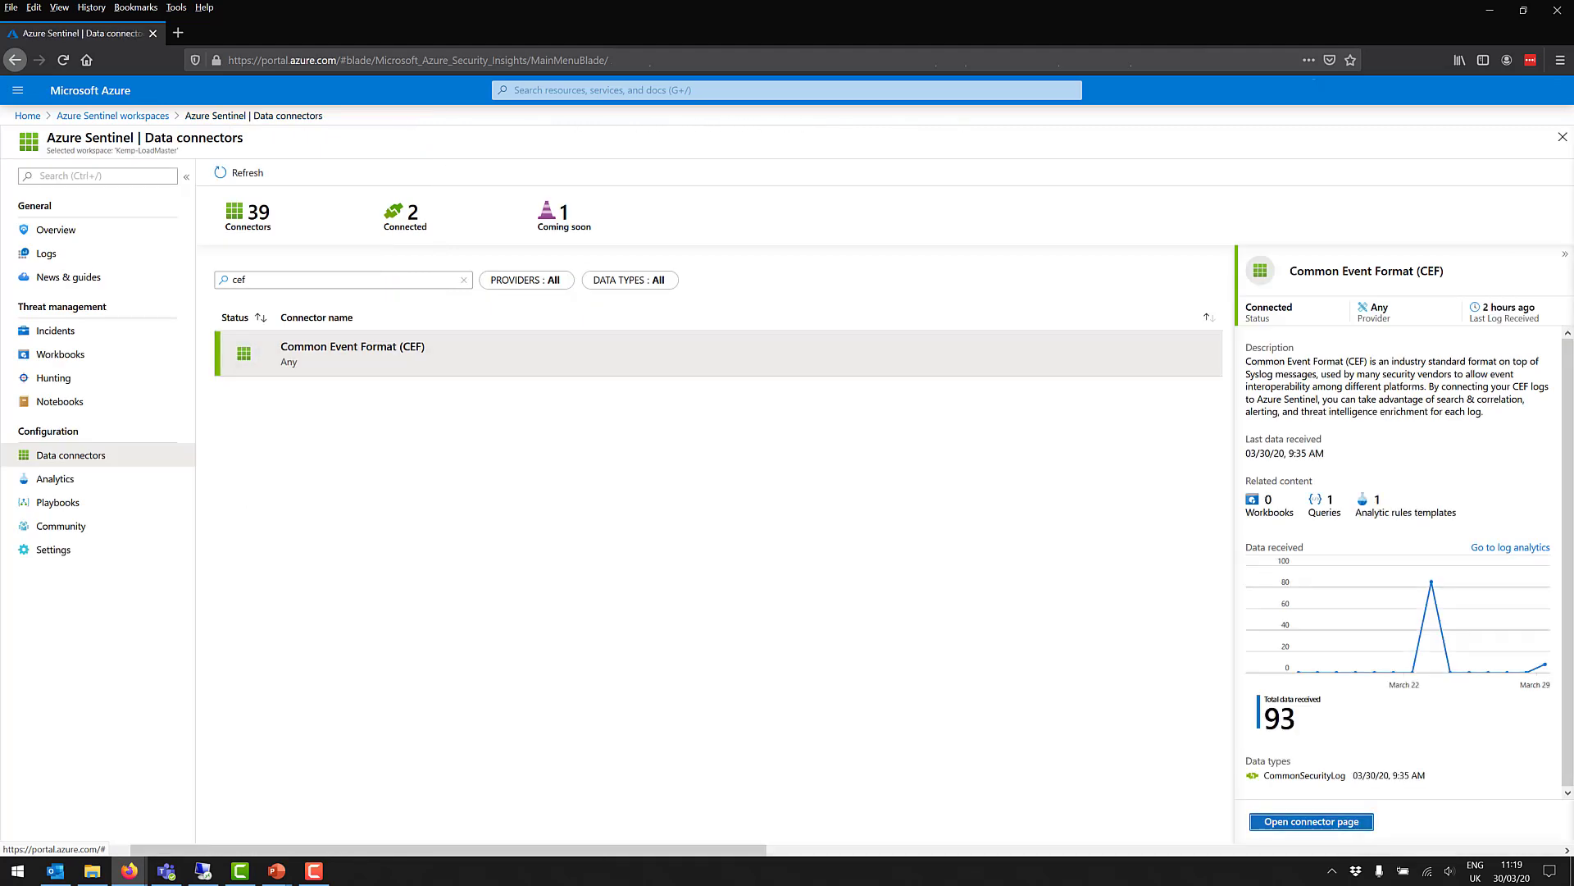
pyautogui.click(1309, 822)
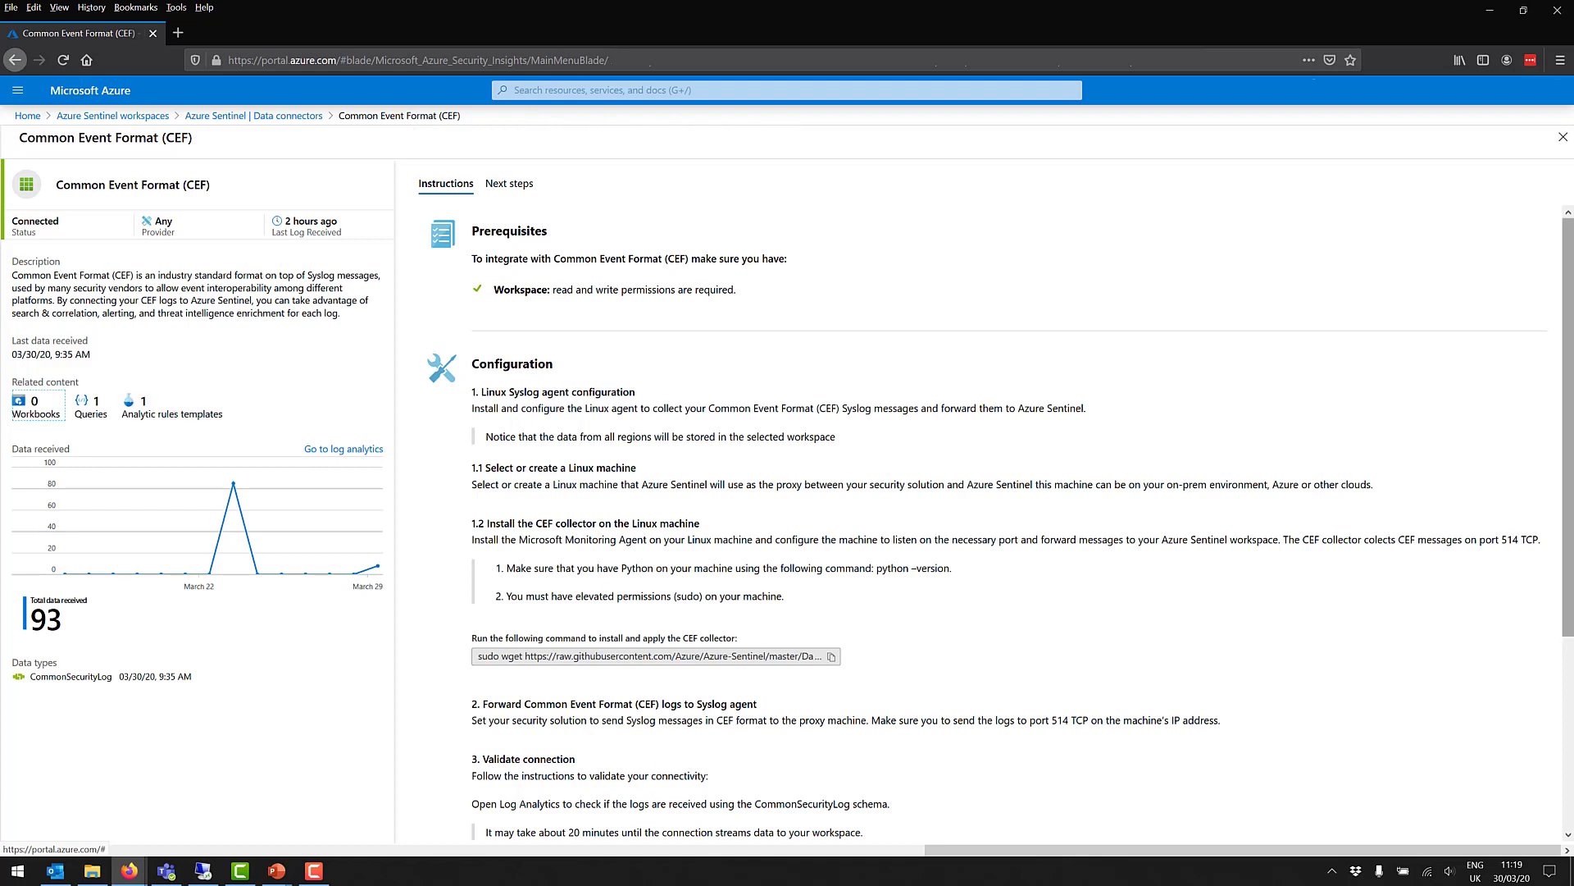
pyautogui.scroll(-3)
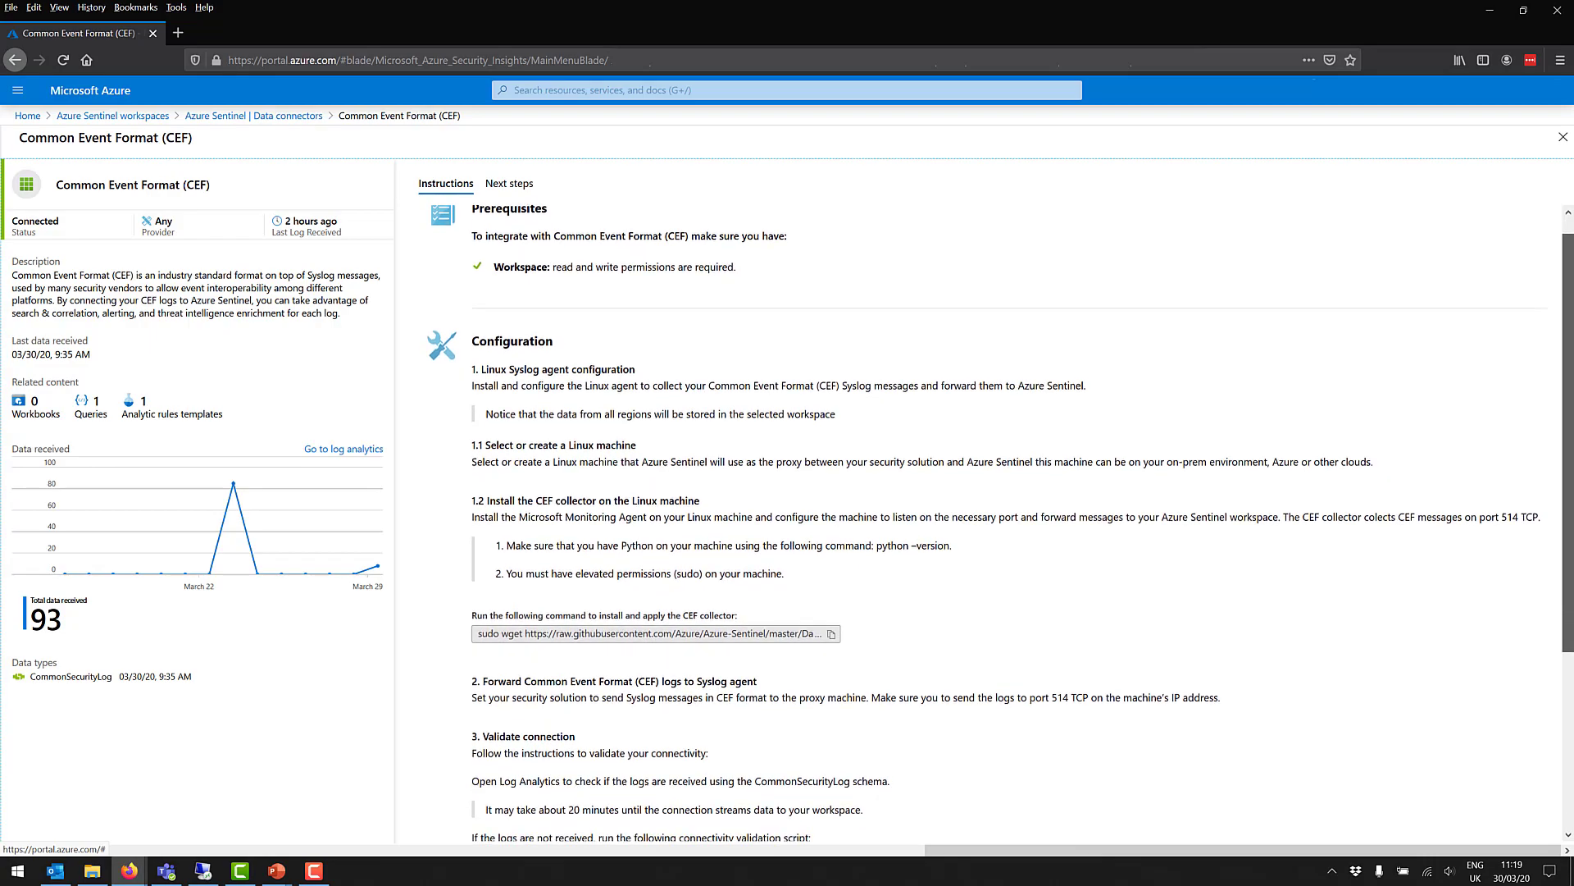
pyautogui.scroll(-3)
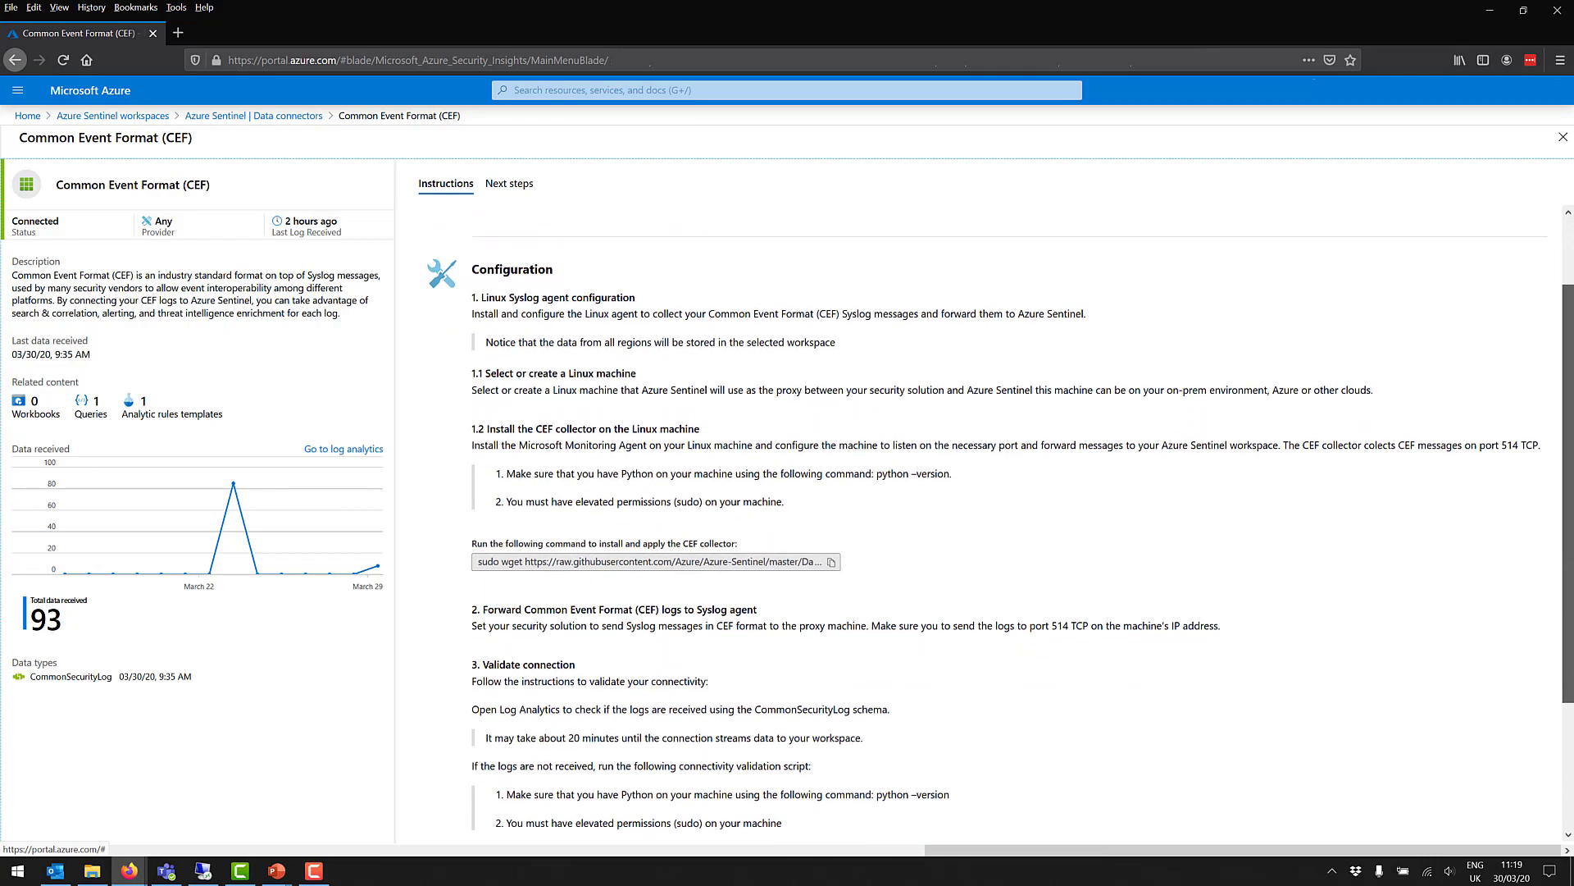
pyautogui.scroll(-3)
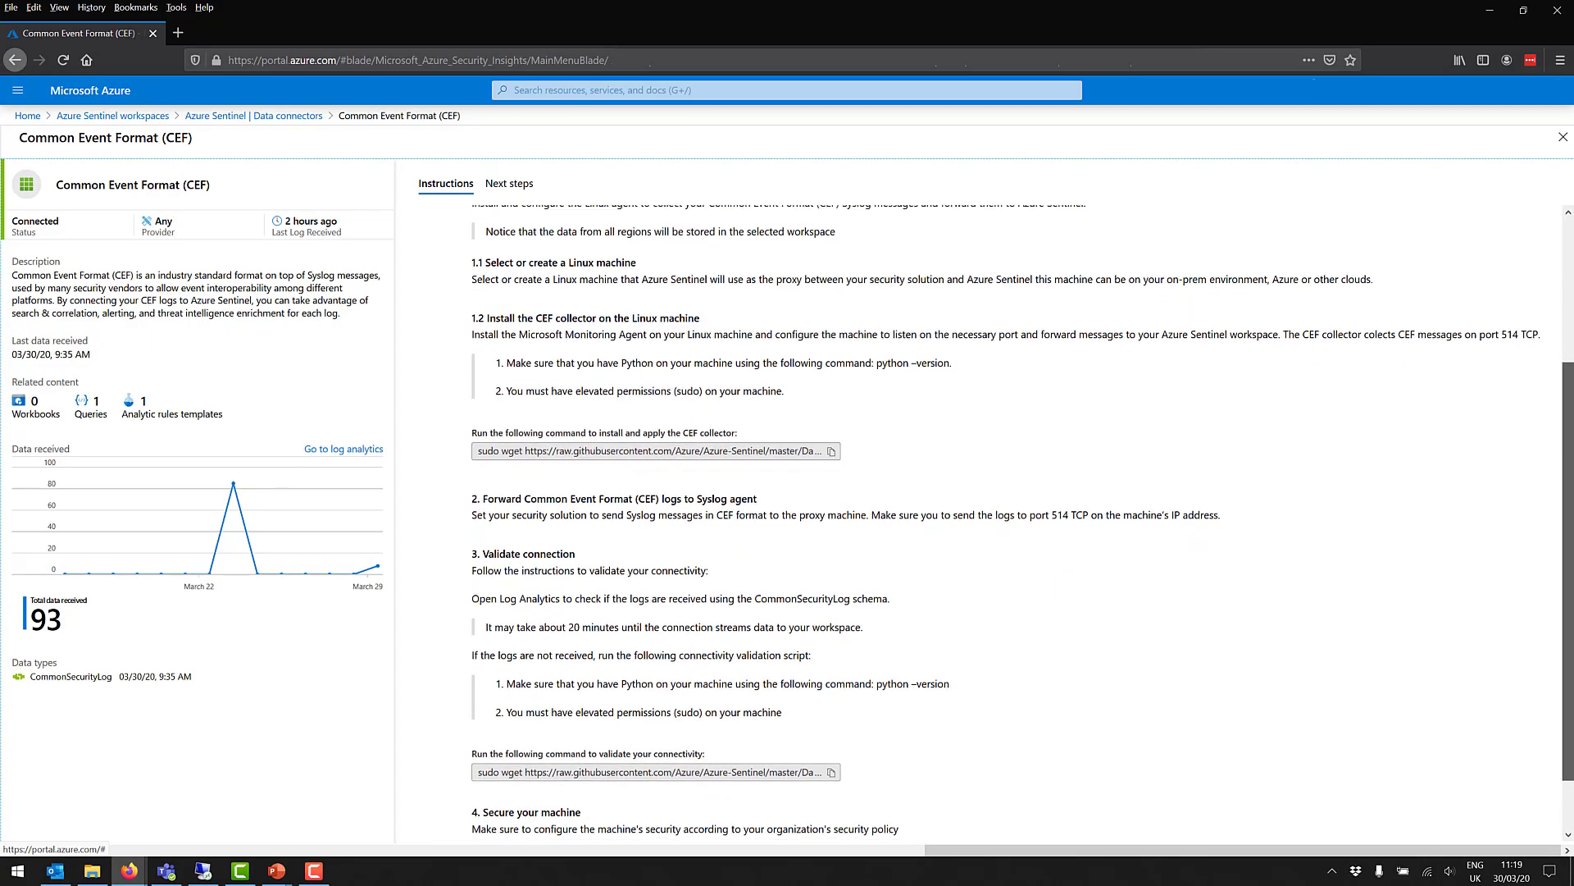
pyautogui.scroll(-3)
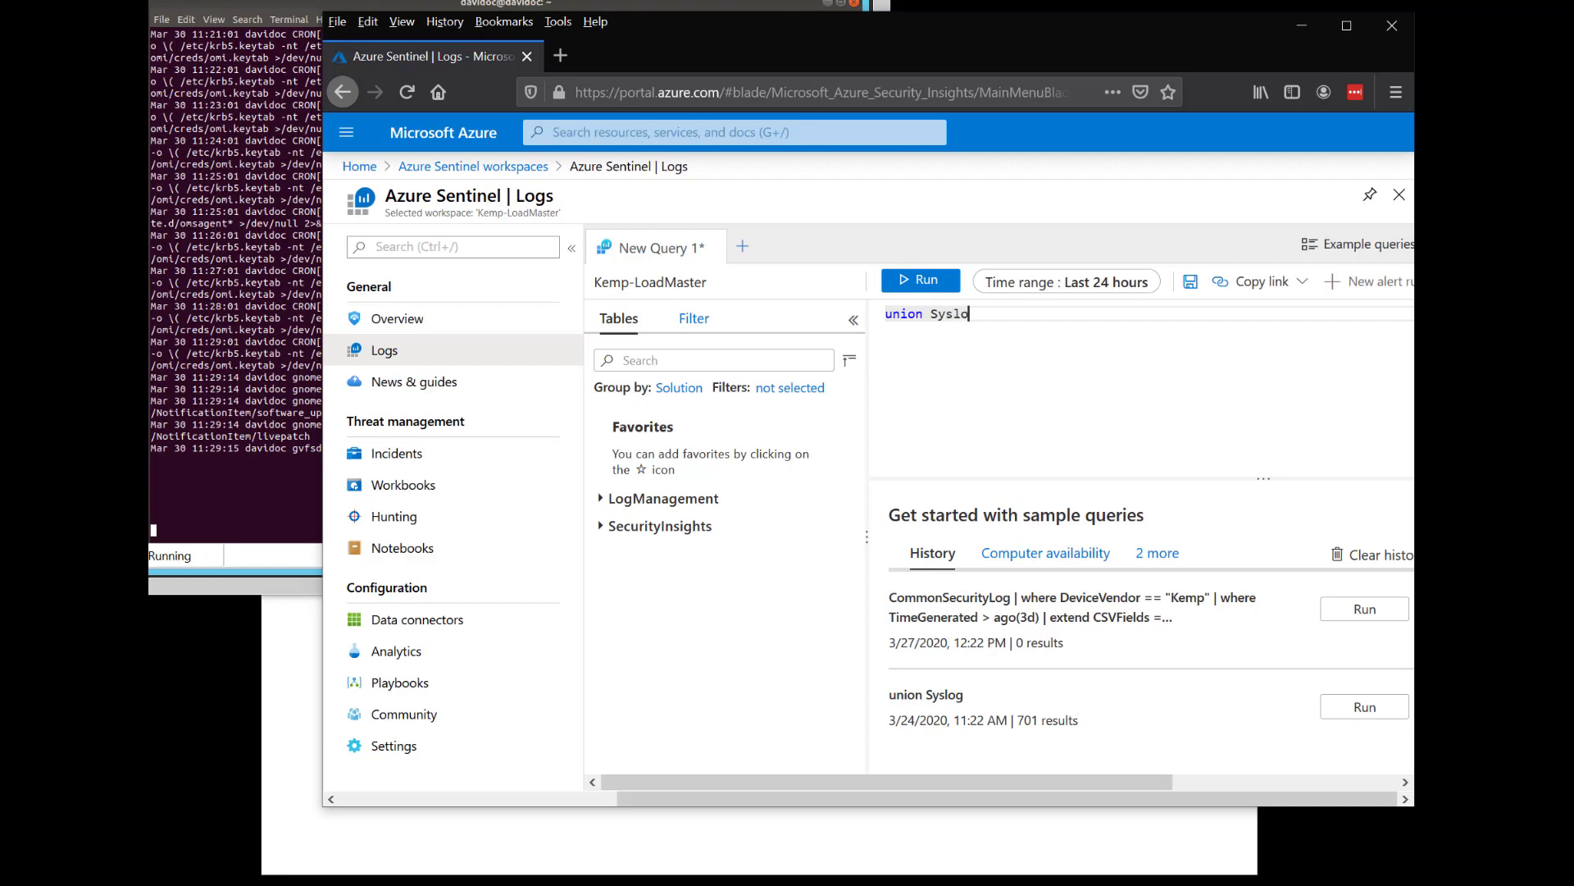
# Bring up the LoadMaster login page and attempt a logon as bogus user qwerty
pyautogui.click(918, 281)
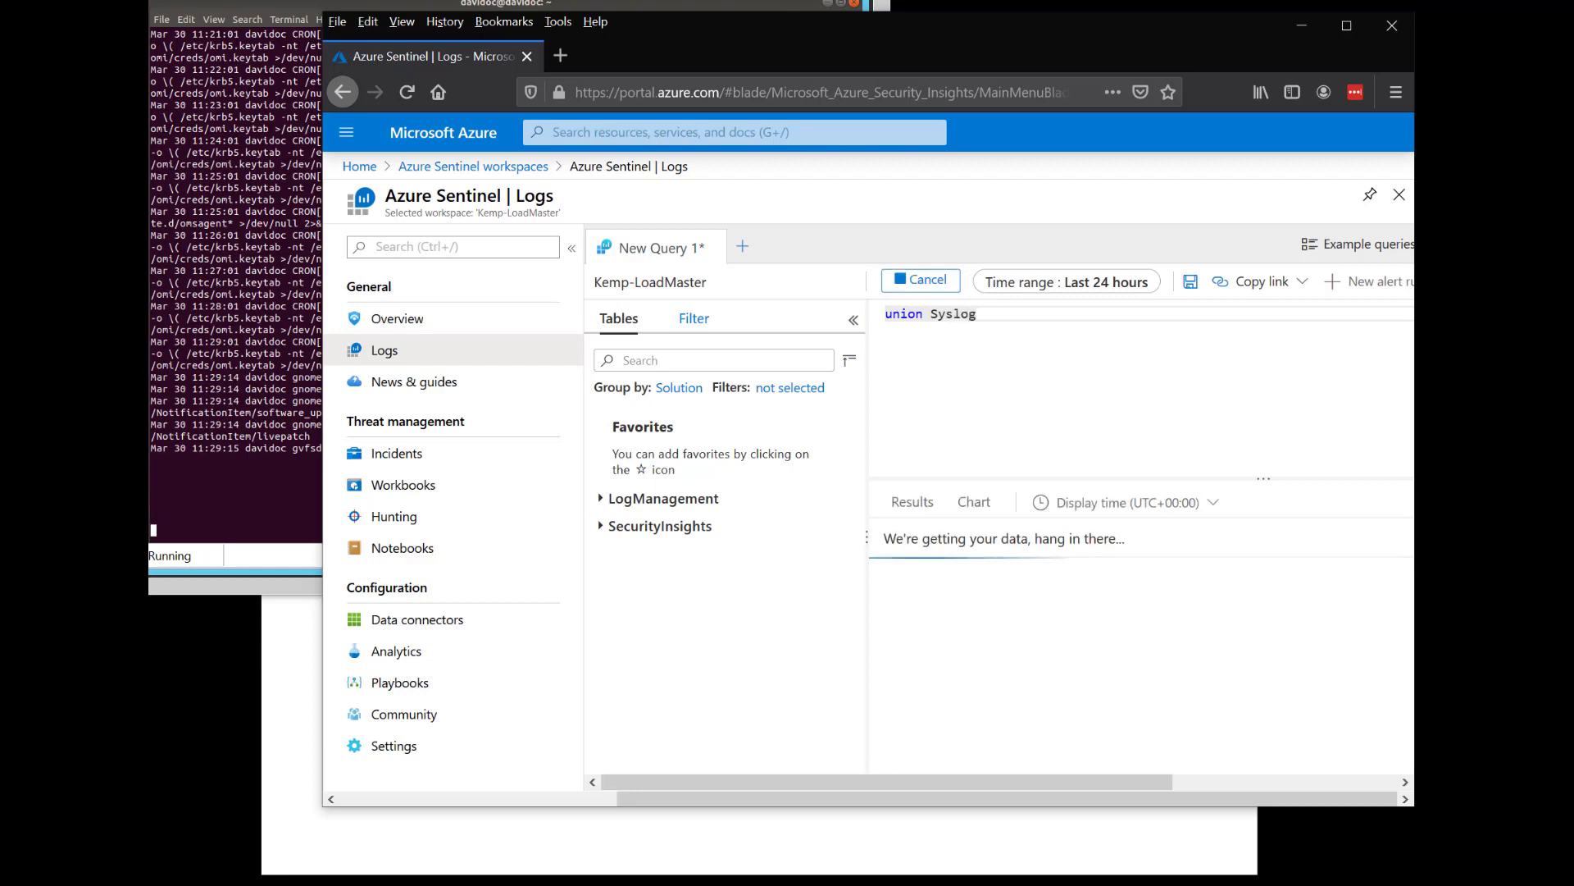
pyautogui.click(919, 281)
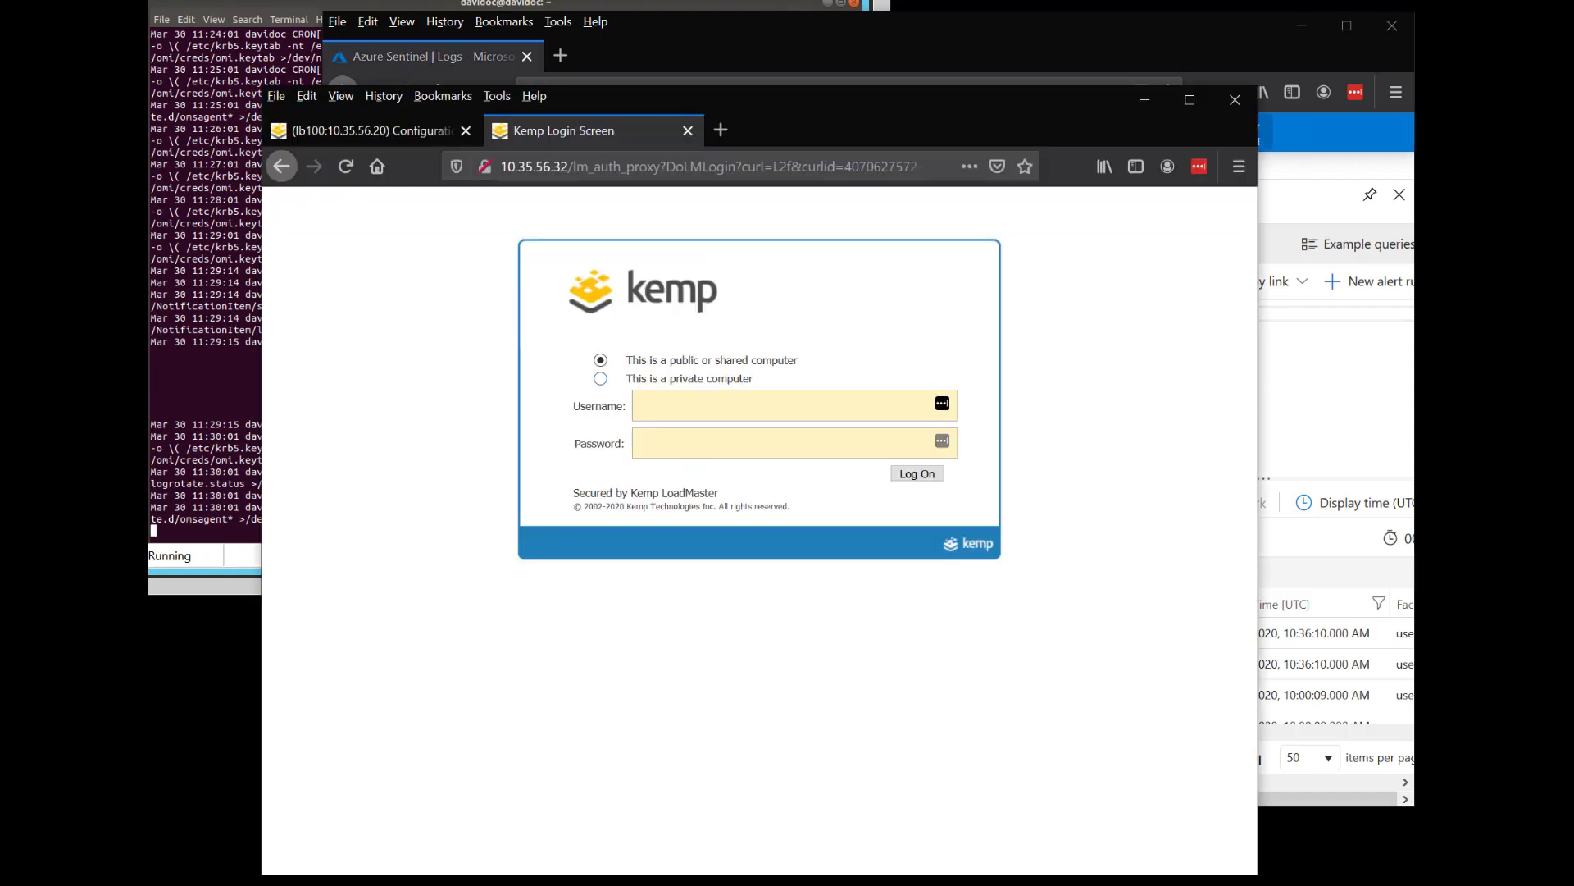
pyautogui.write('qwerty')
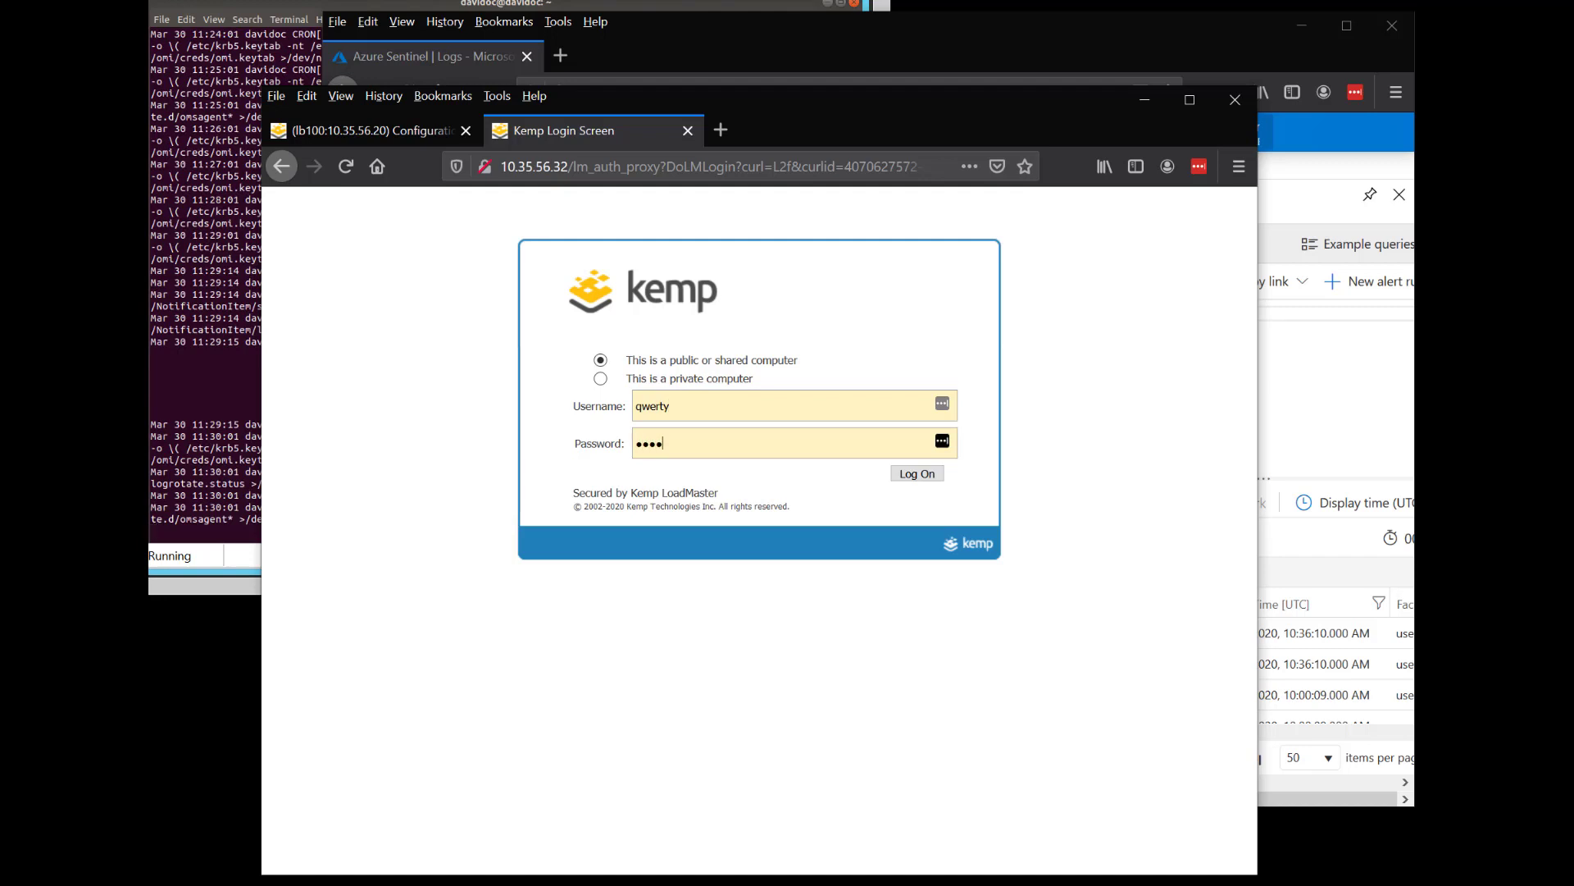
pyautogui.click(915, 473)
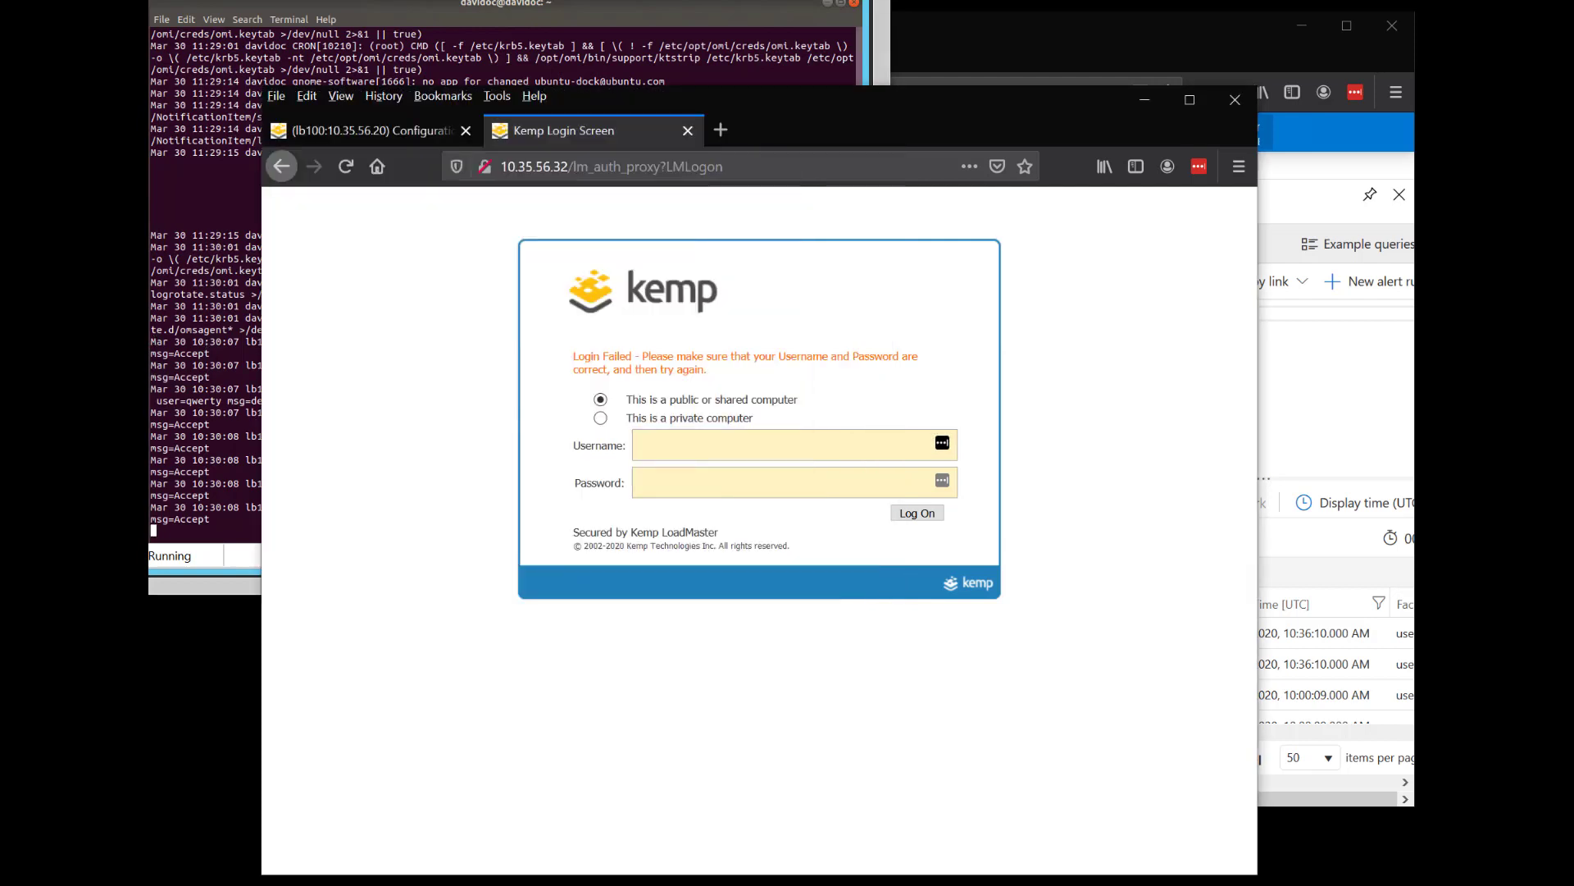
# Attempt further failed logons as qwertyuiop and Peter with a password
pyautogui.write('qw')
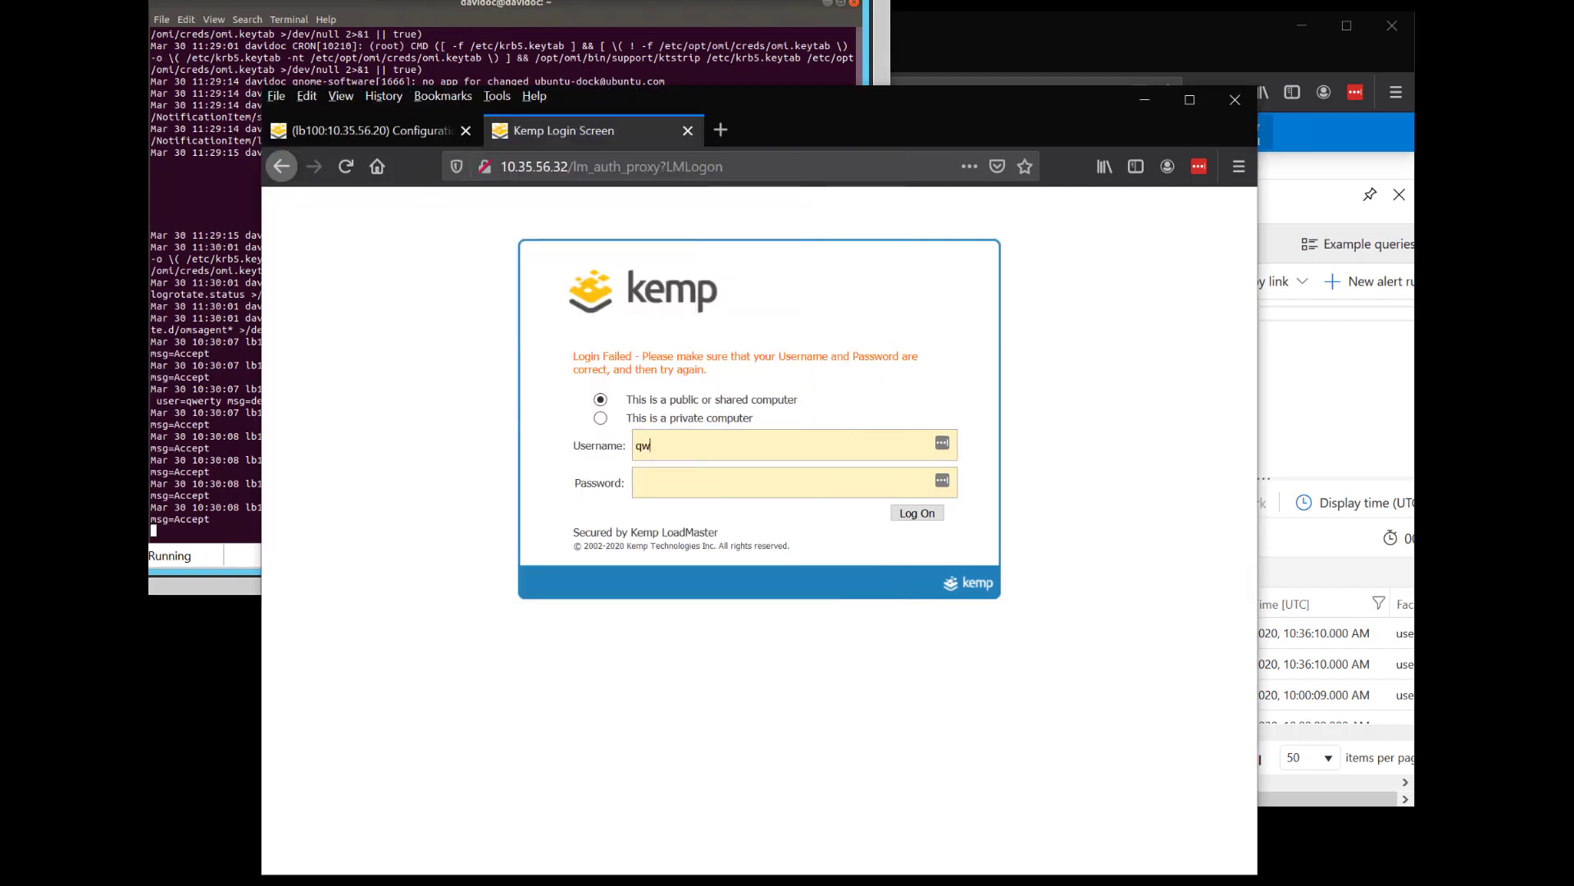
pyautogui.write('ertyuio')
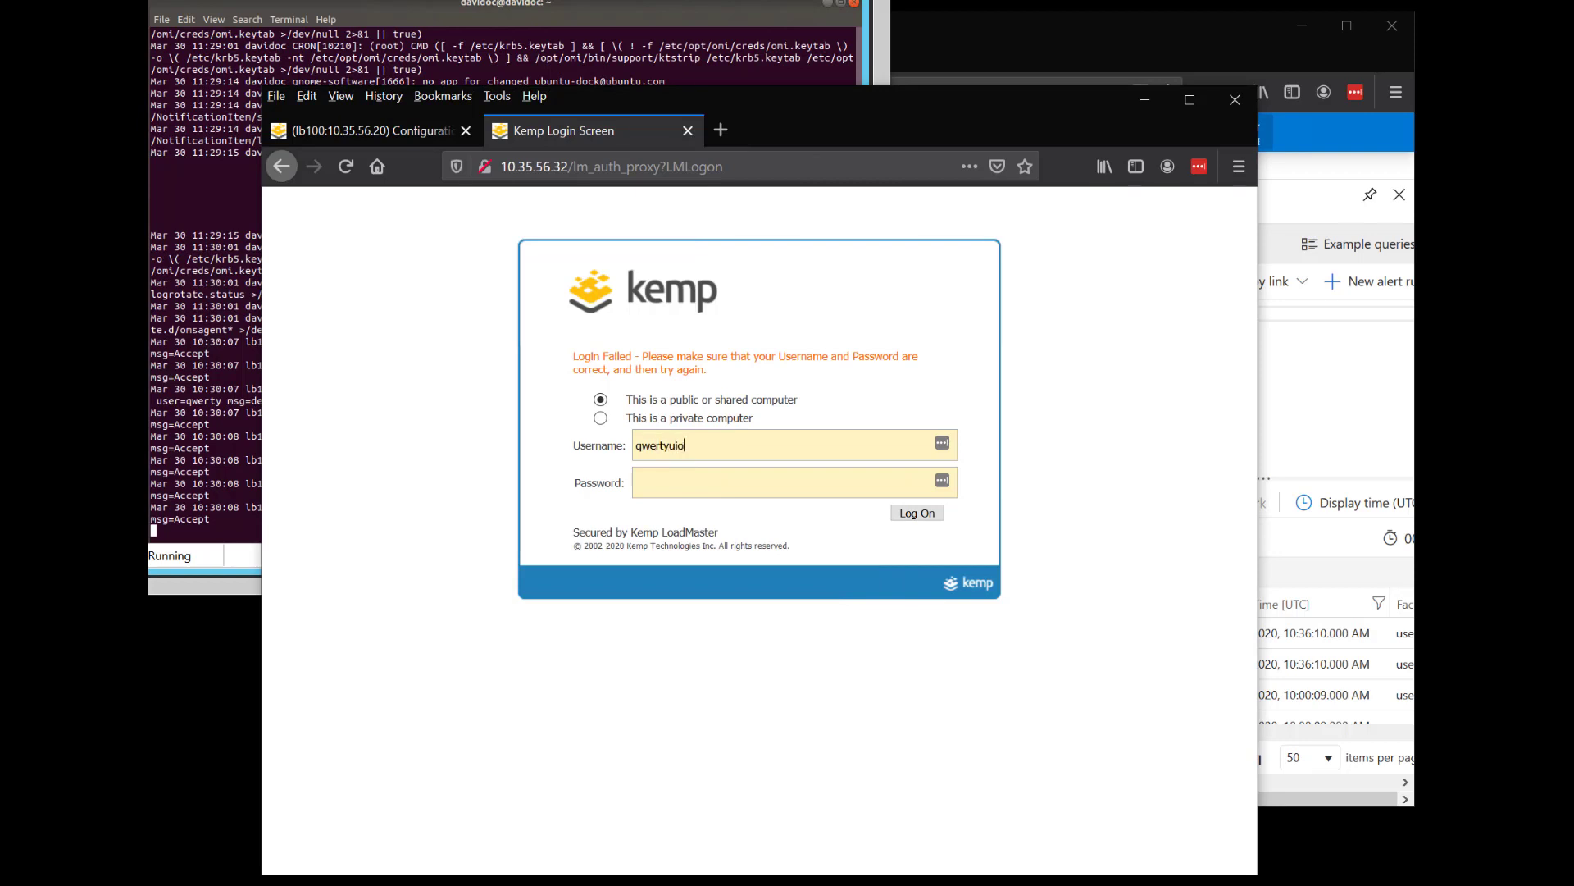
pyautogui.write('p')
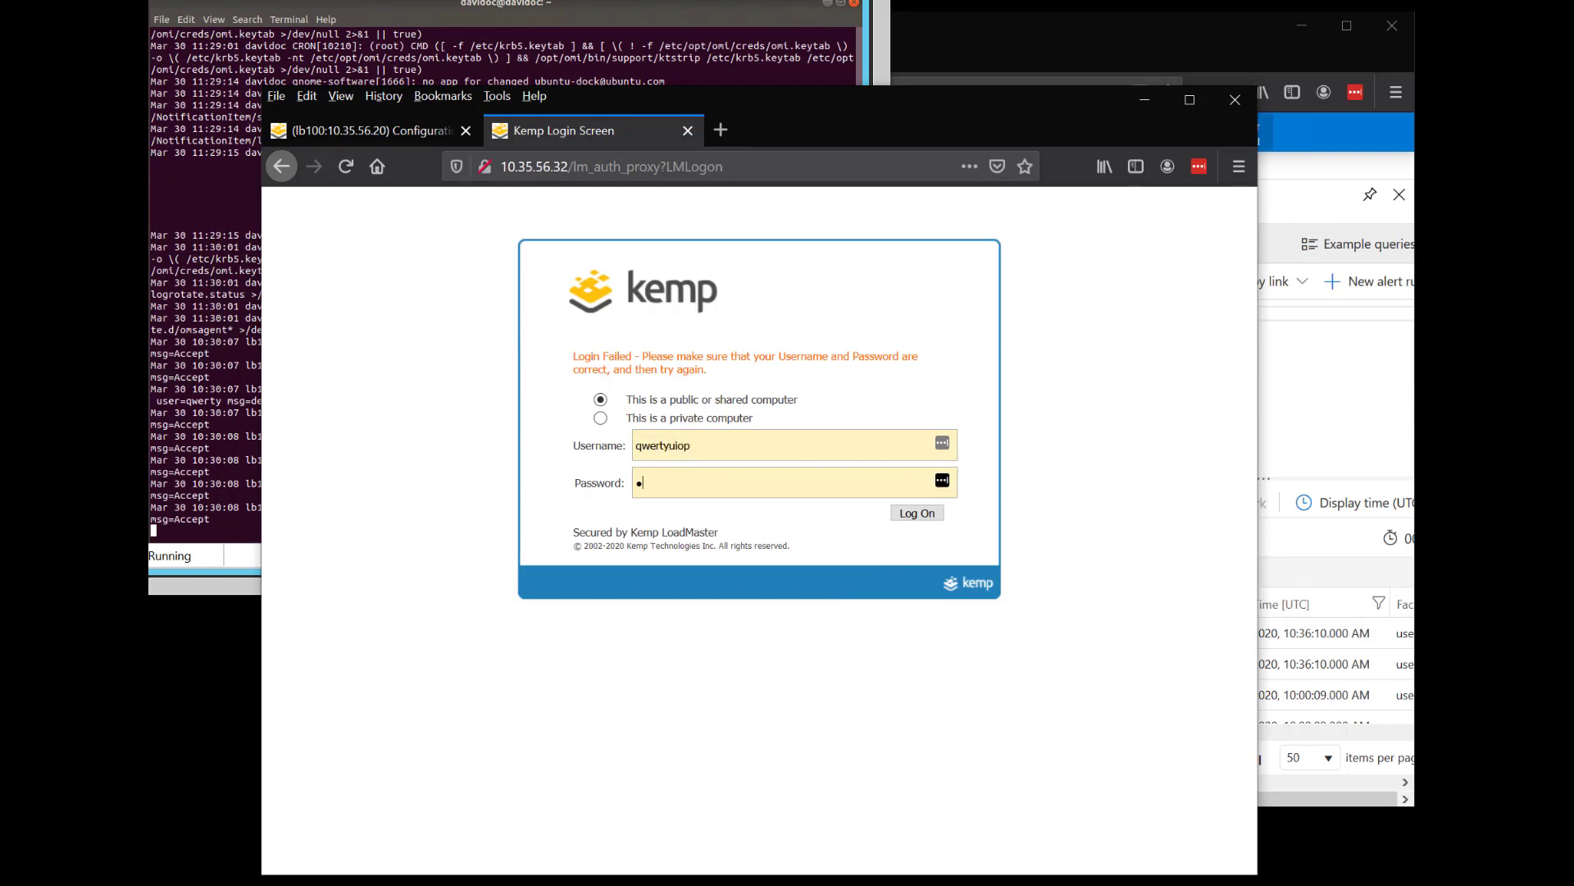
pyautogui.write('••••')
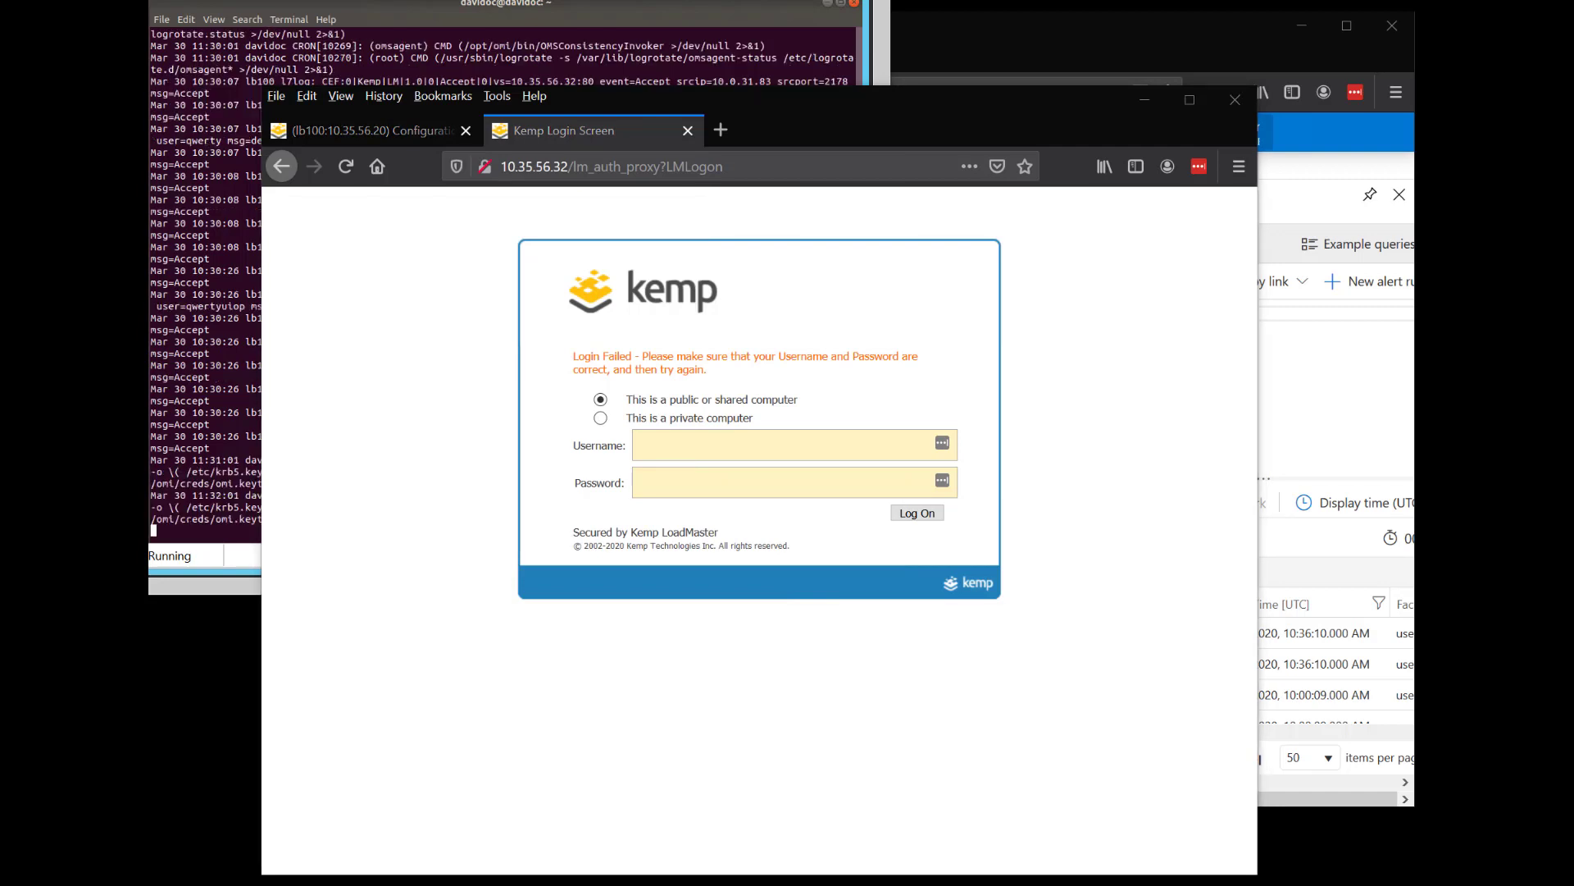
pyautogui.write('P')
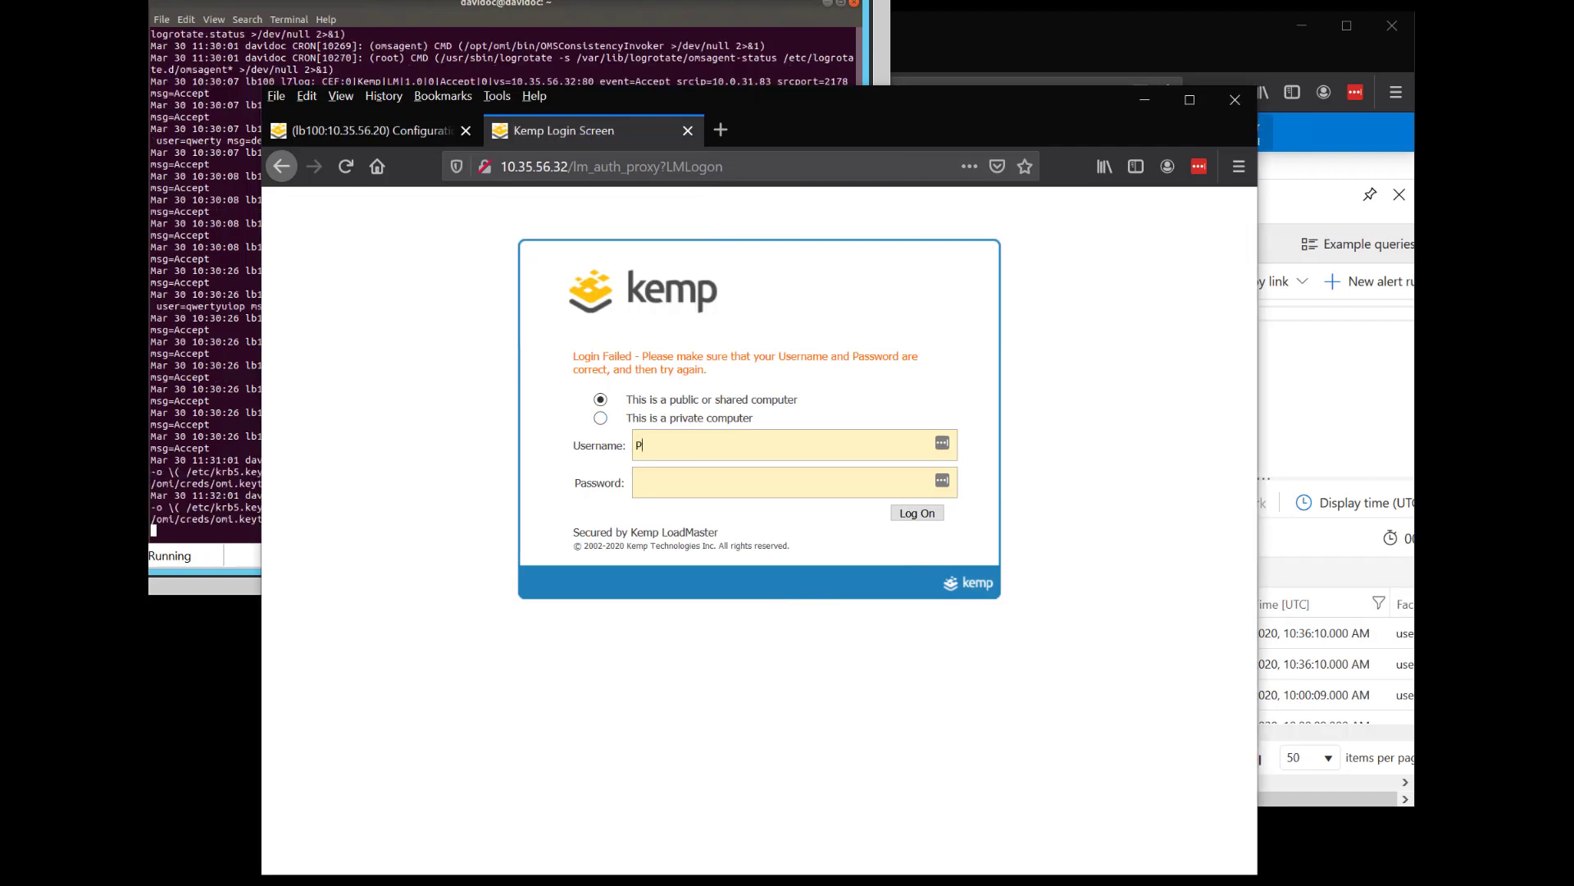
pyautogui.write('eter')
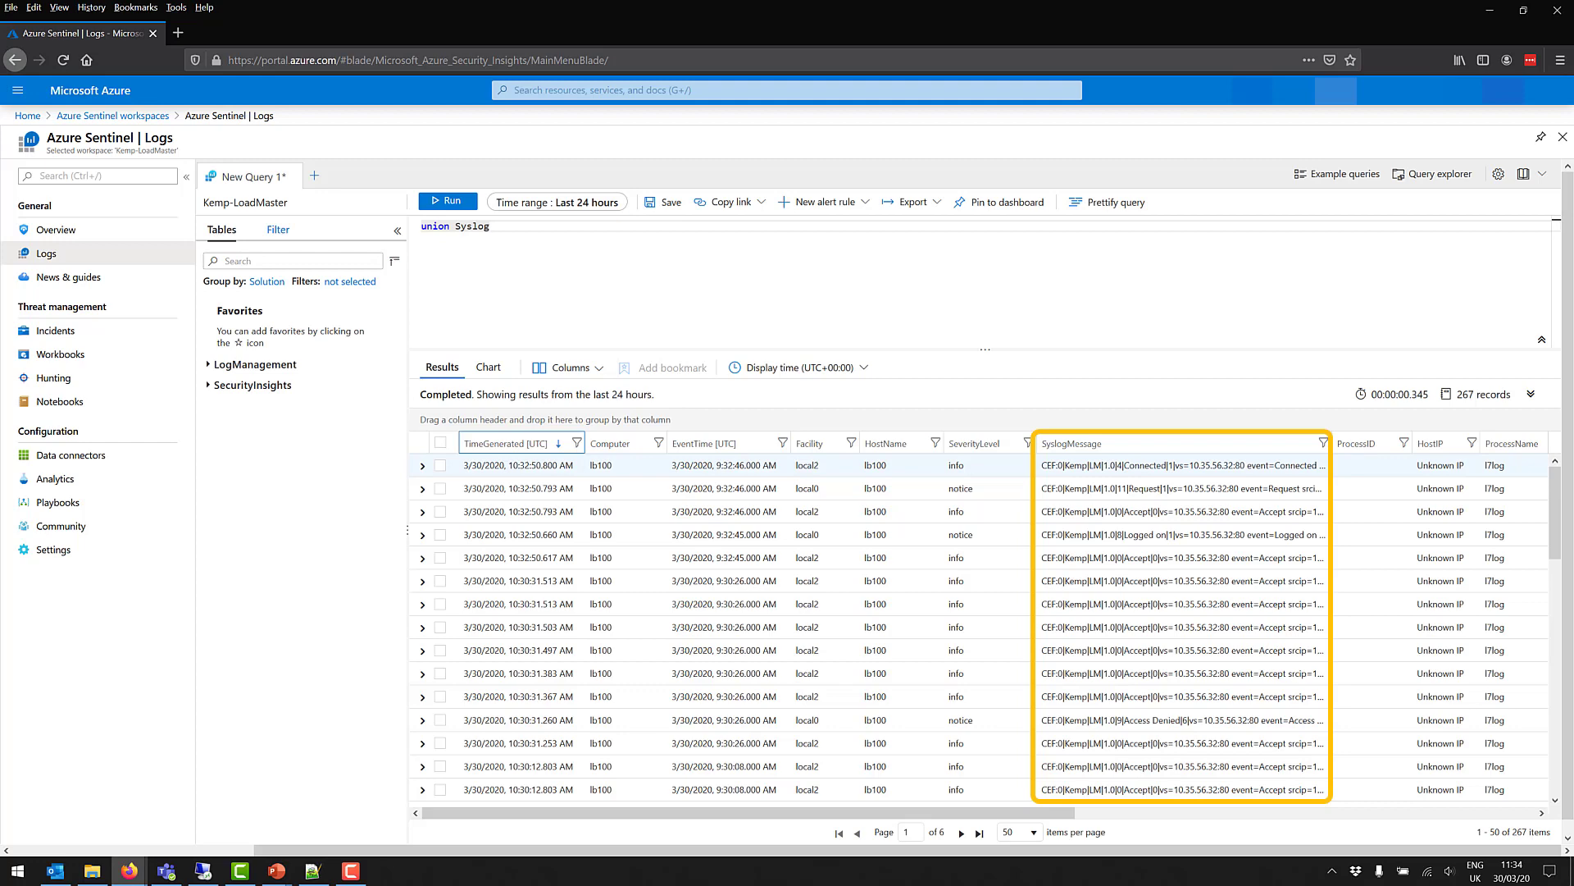
# Expand a received Kemp syslog record, then view the events summarised by event as a bar chart
pyautogui.click(422, 464)
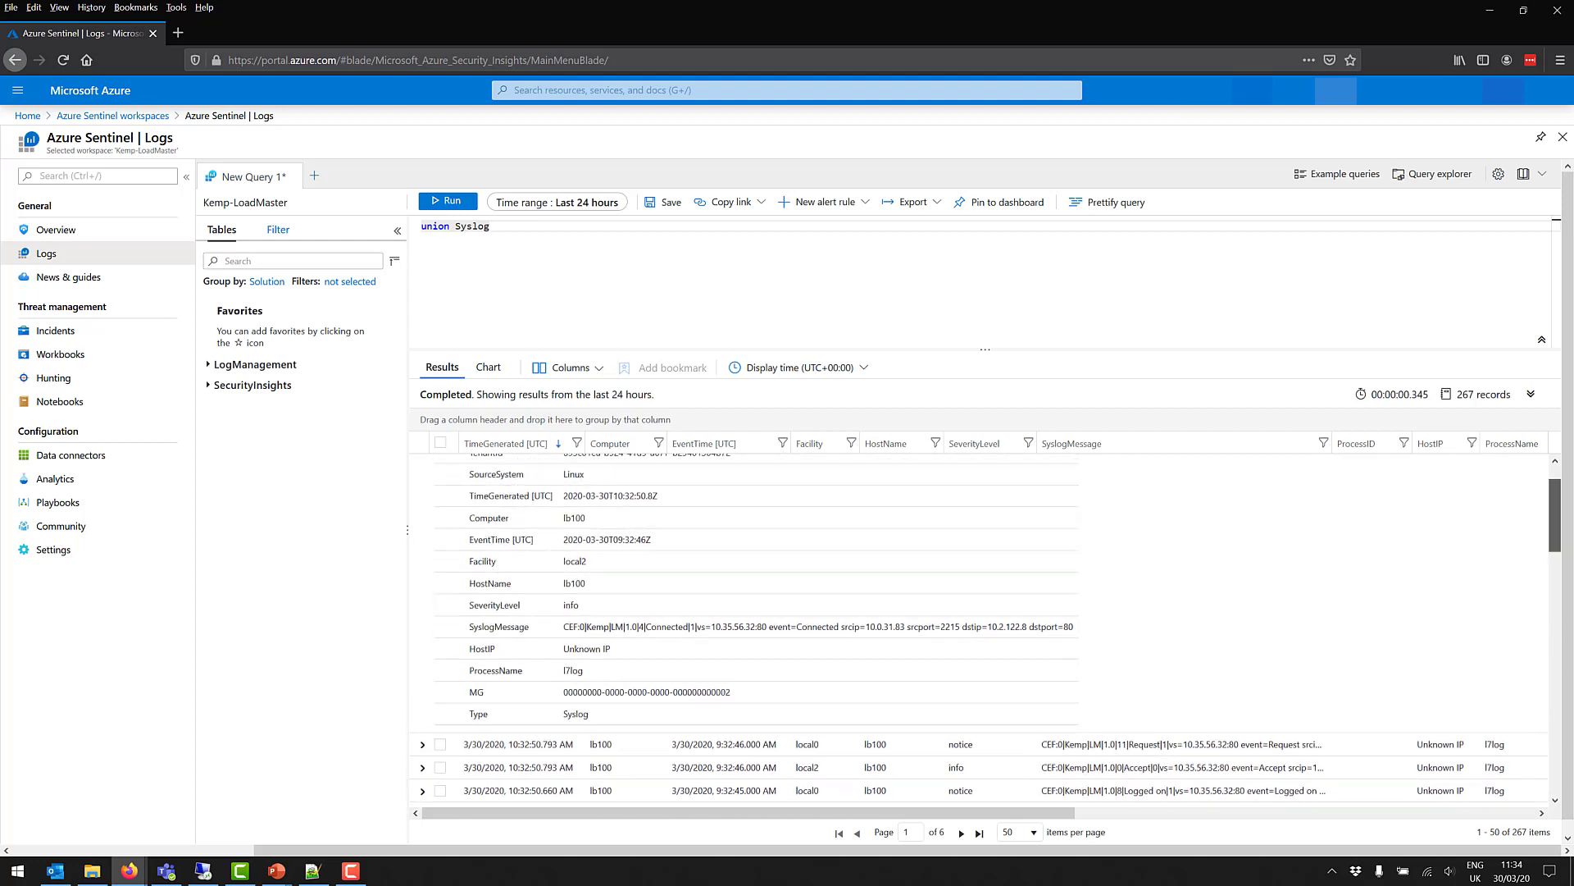
pyautogui.click(422, 464)
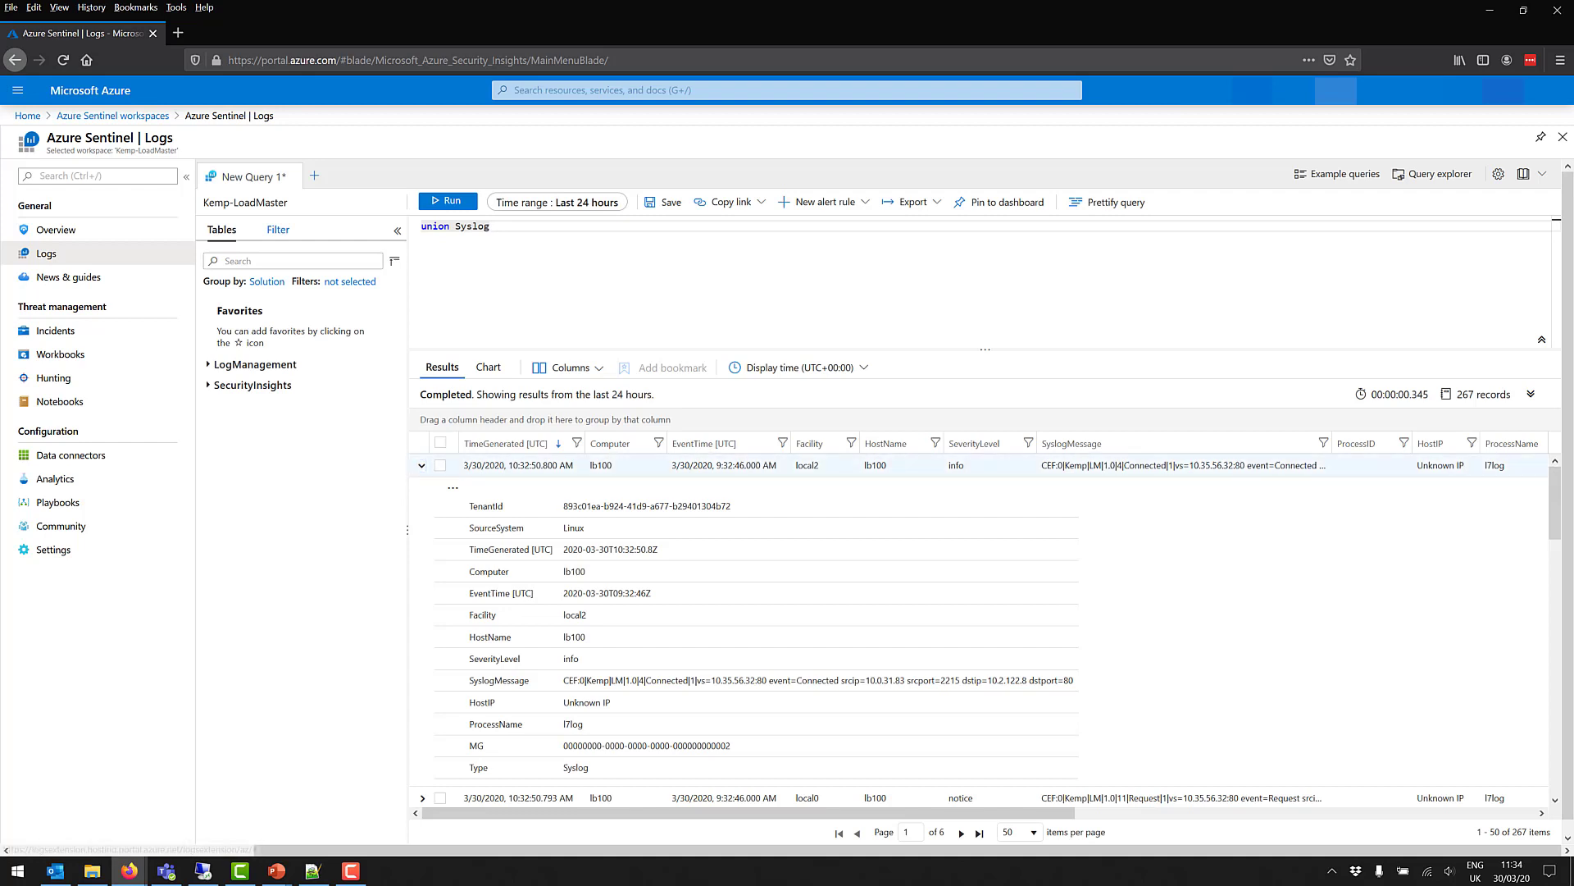
pyautogui.click(422, 464)
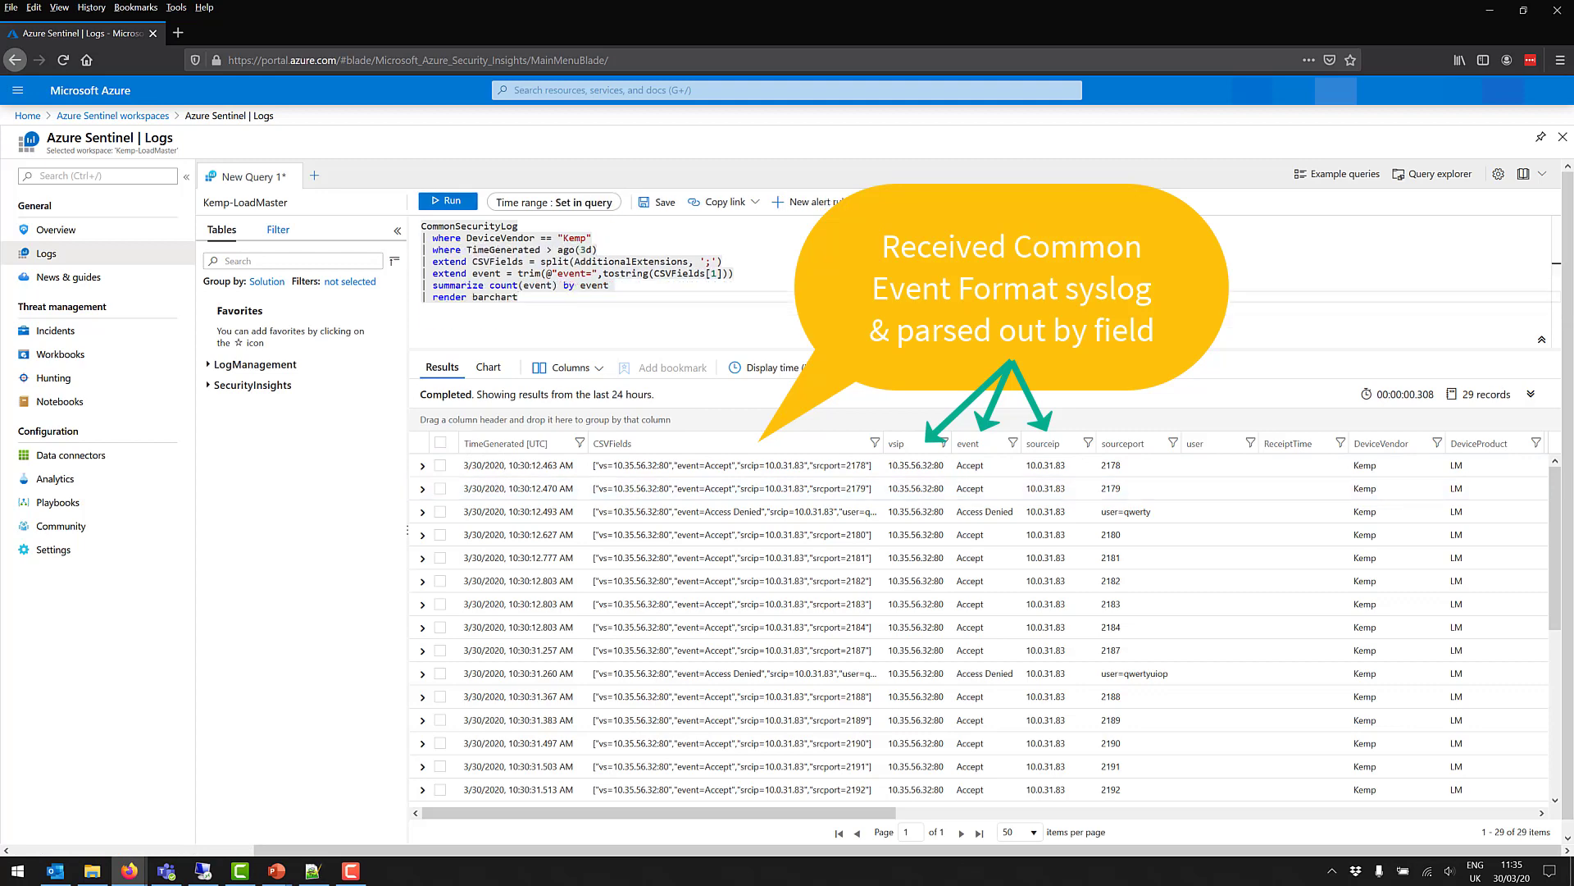
pyautogui.click(488, 366)
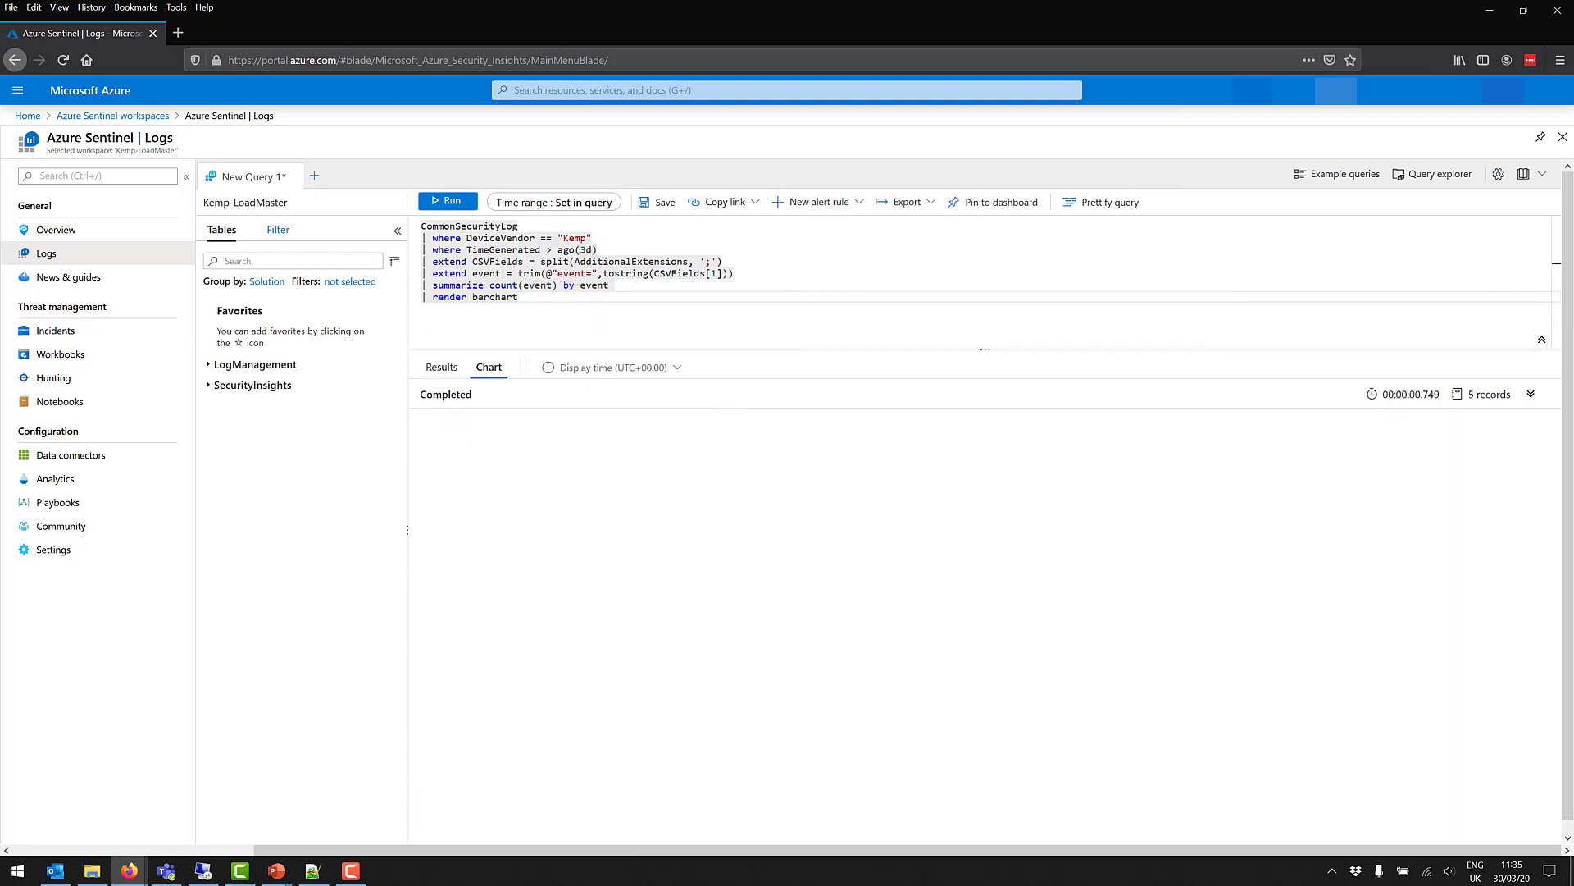